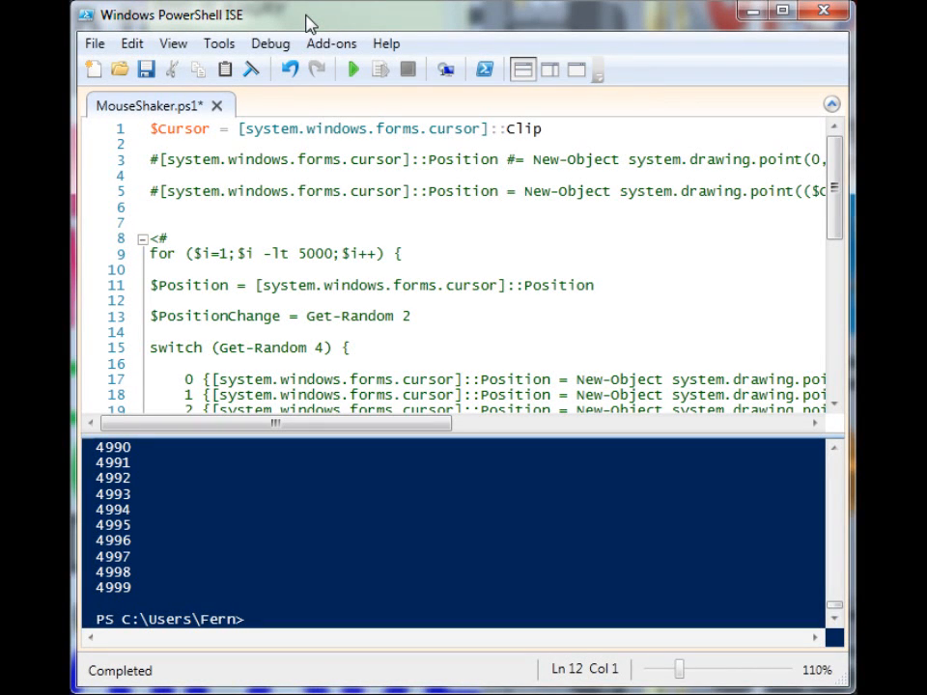
pyautogui.moveTo(255, 158)
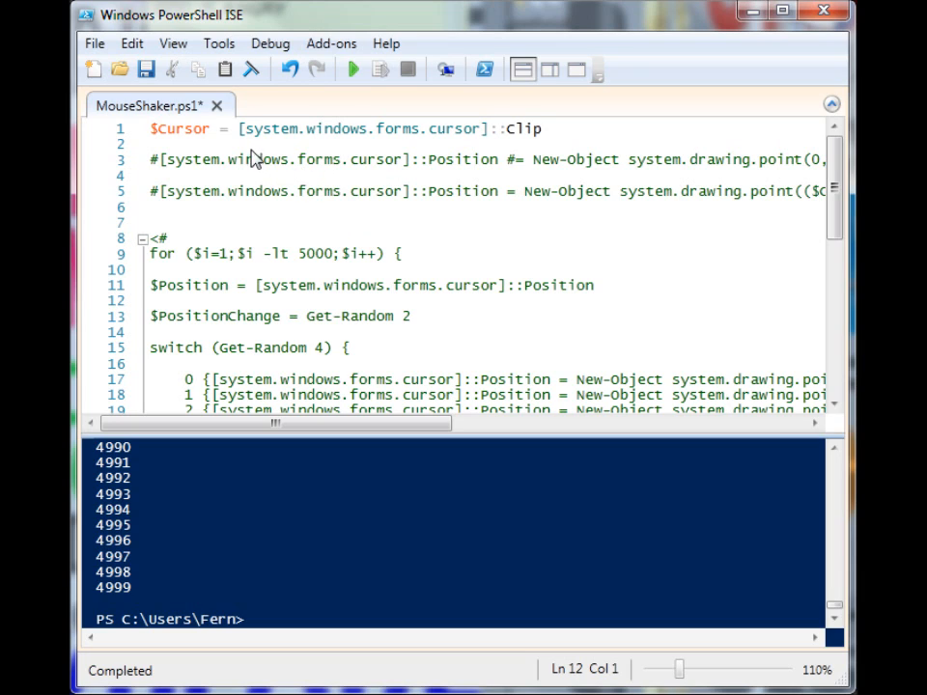
pyautogui.moveTo(487, 158)
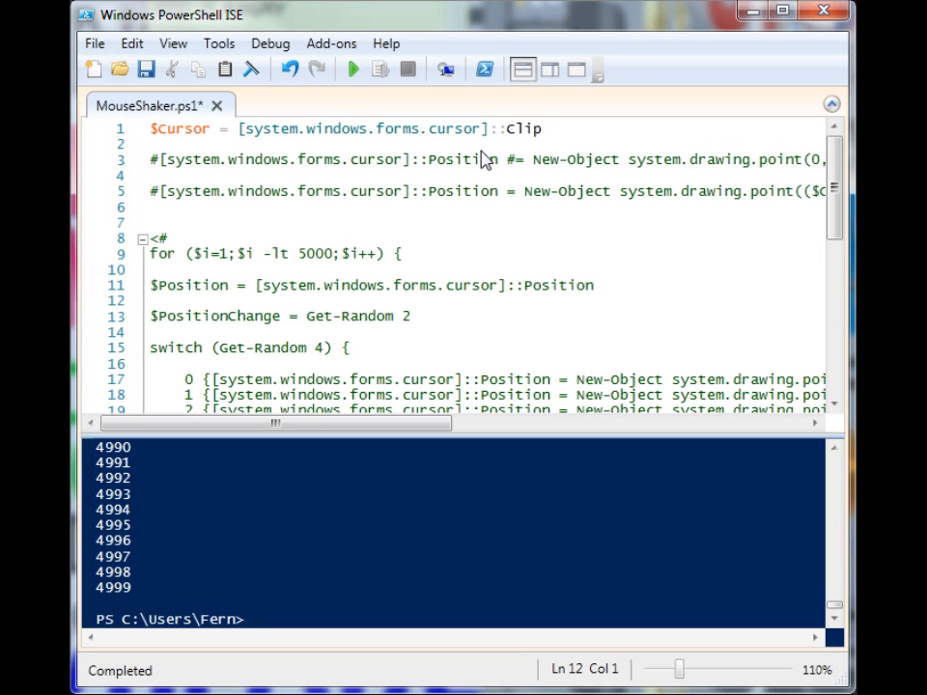
pyautogui.moveTo(487, 139)
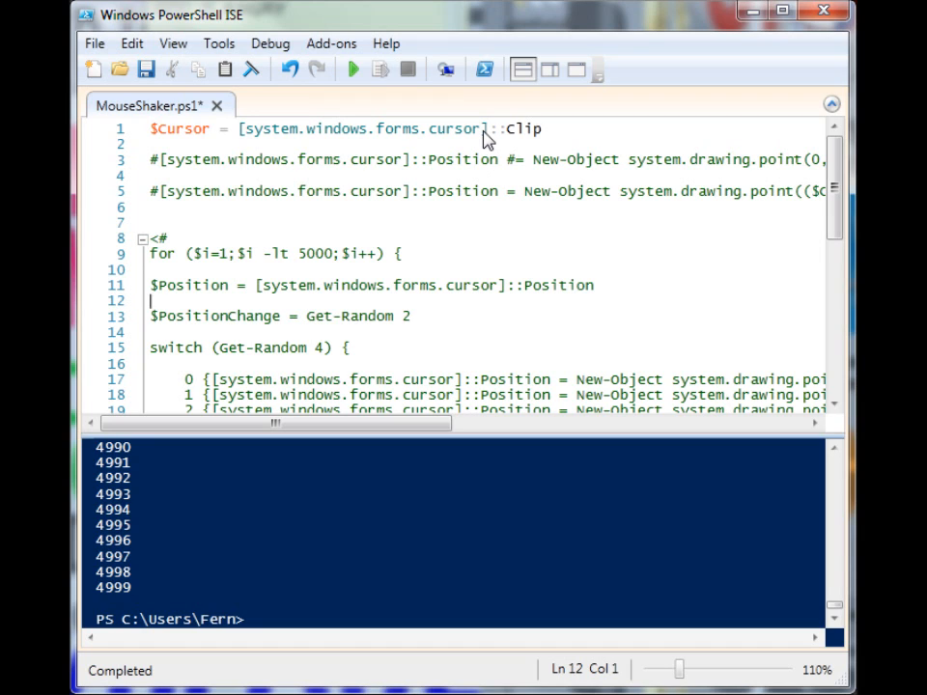
pyautogui.moveTo(250, 135)
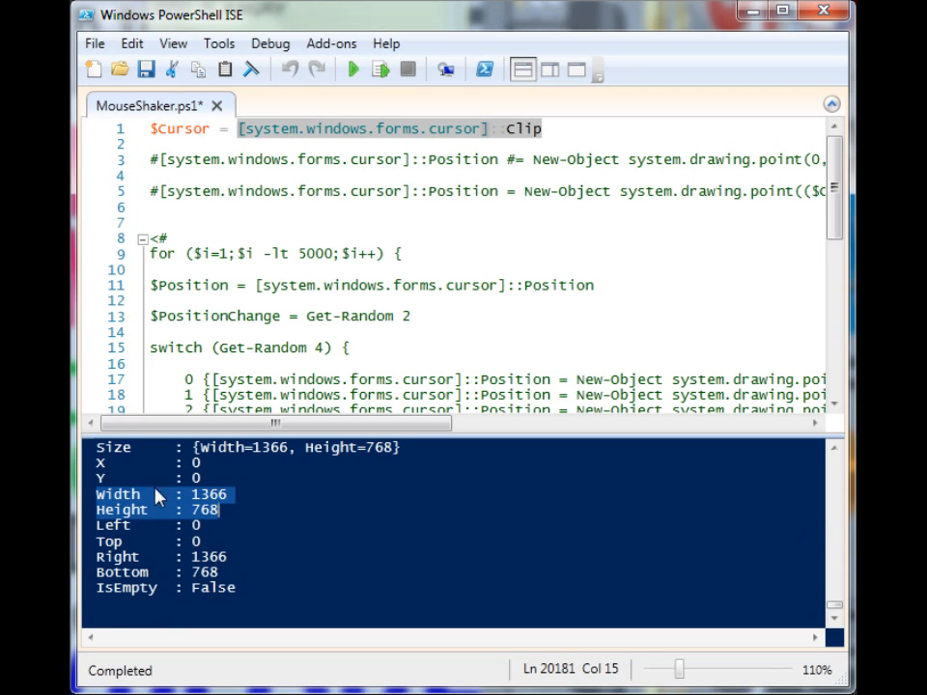
pyautogui.moveTo(209, 514)
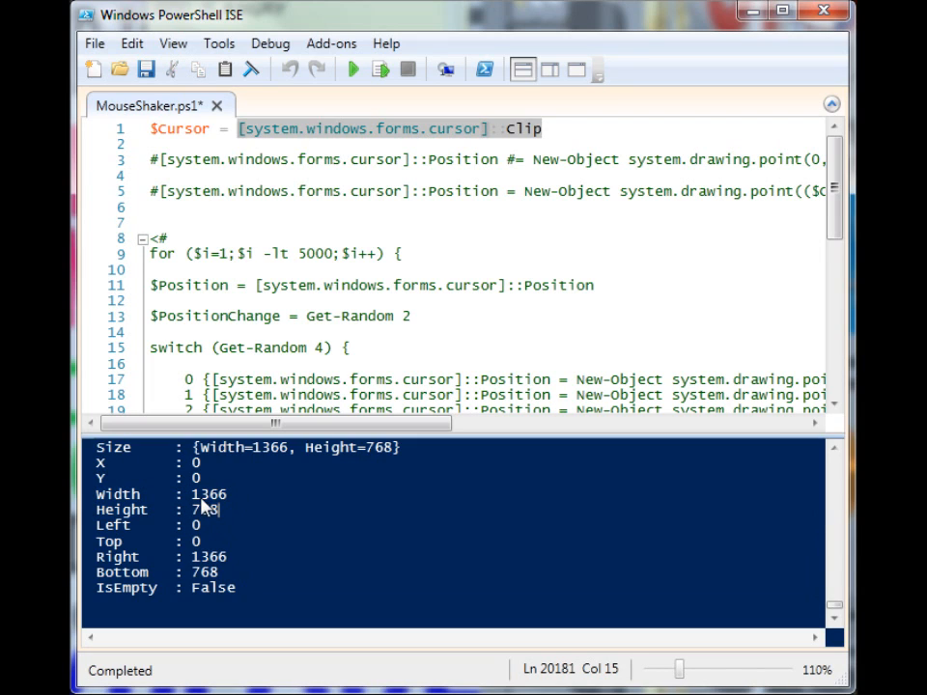
pyautogui.moveTo(193, 504)
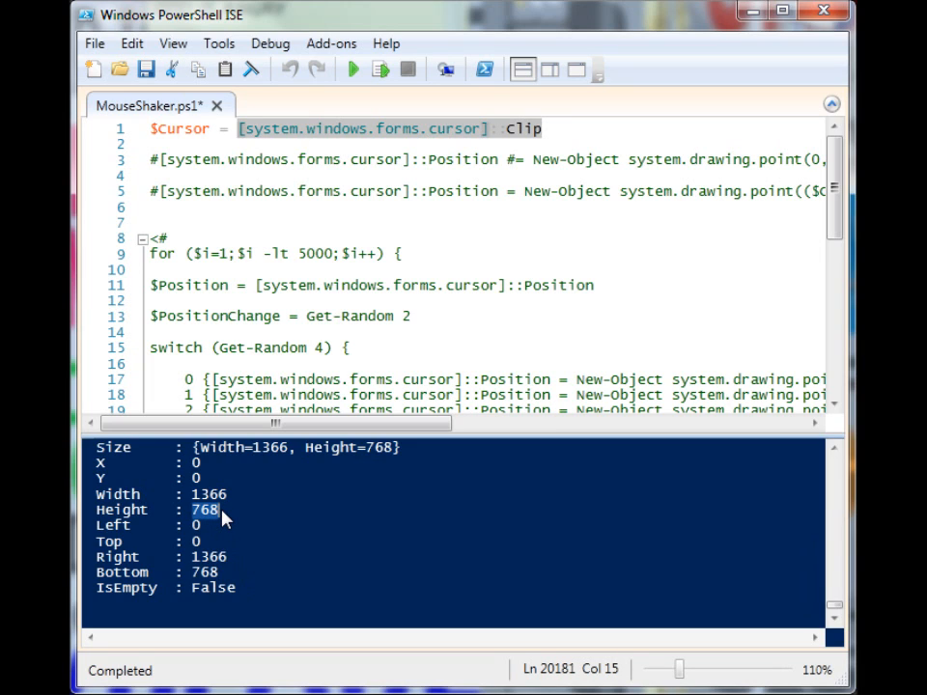
pyautogui.moveTo(204, 521)
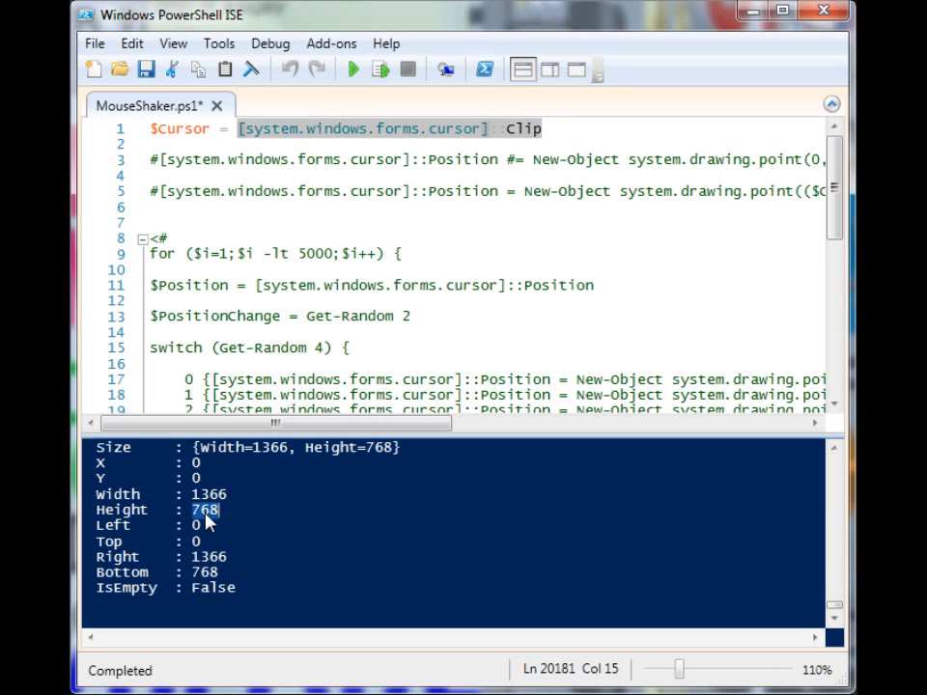
pyautogui.moveTo(207, 525)
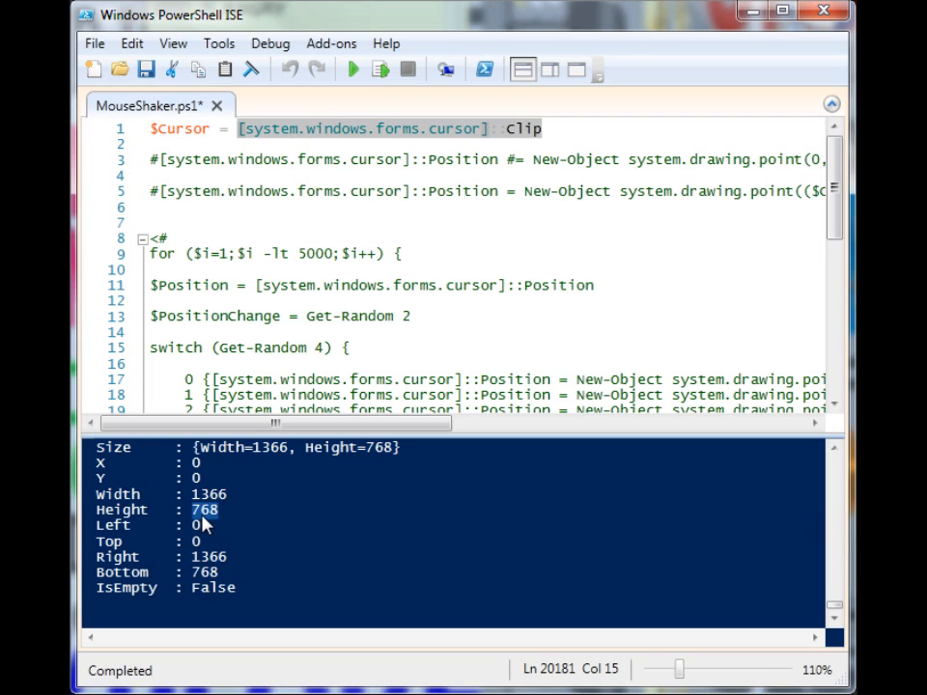
pyautogui.moveTo(227, 521)
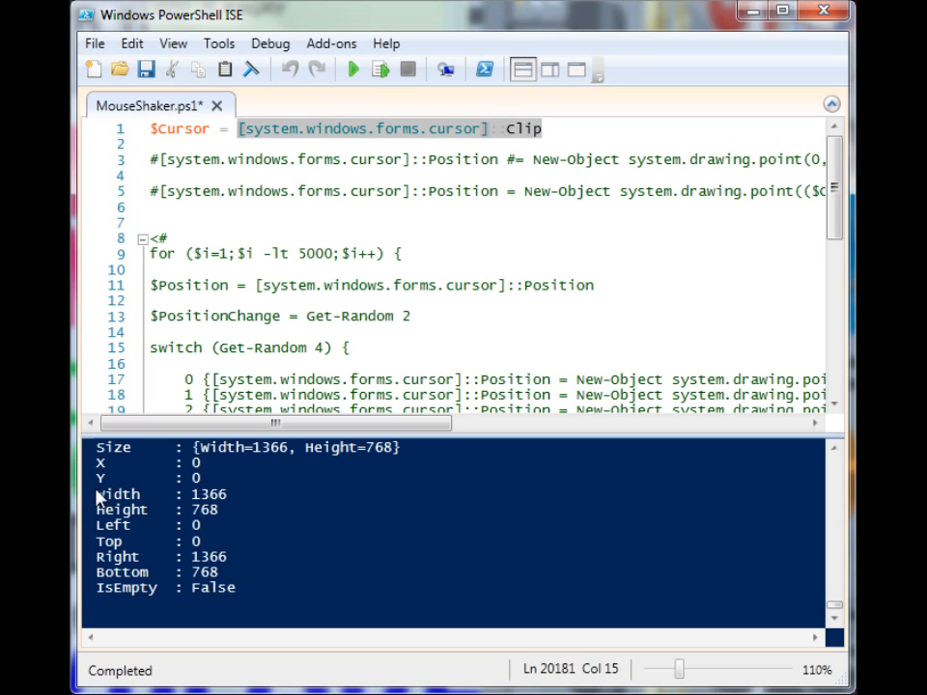
# Highlight the Width 1366 and Height 768 values in the clip output.
pyautogui.moveTo(94, 494); pyautogui.dragTo(203, 510)
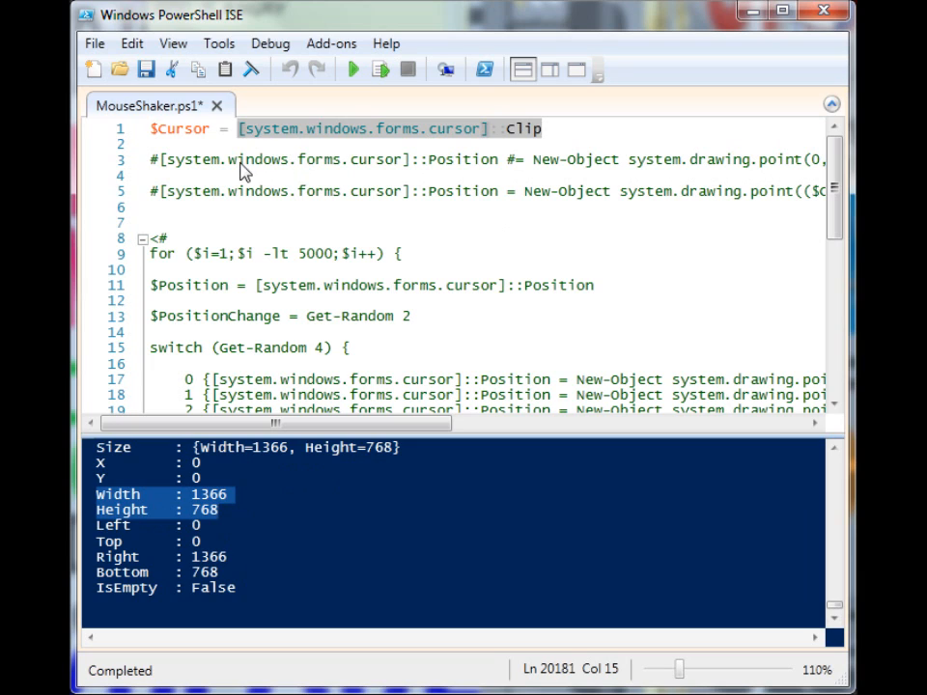
pyautogui.moveTo(166, 170)
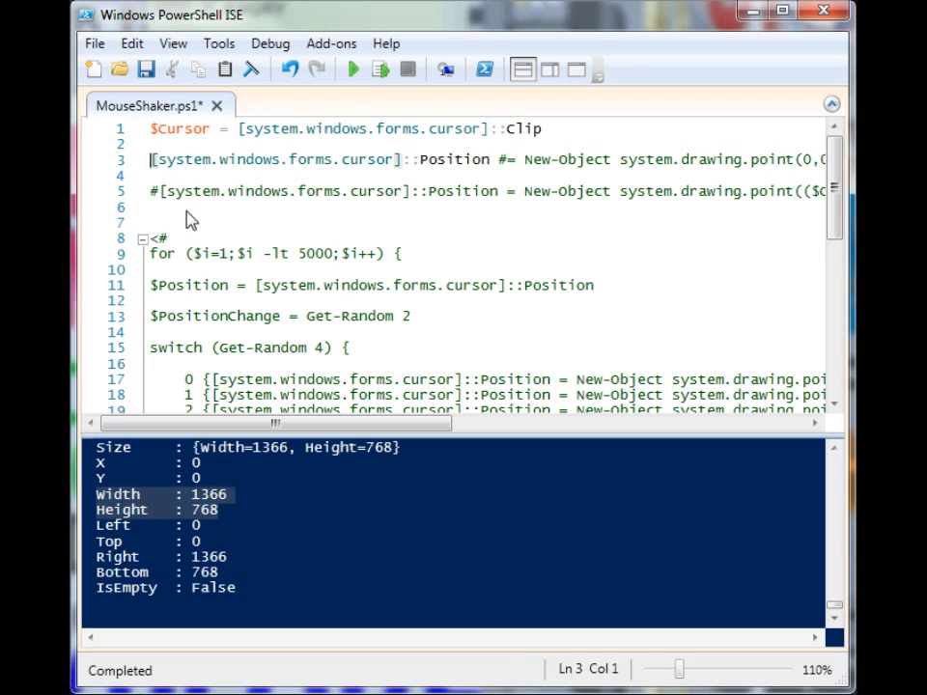
pyautogui.moveTo(423, 170)
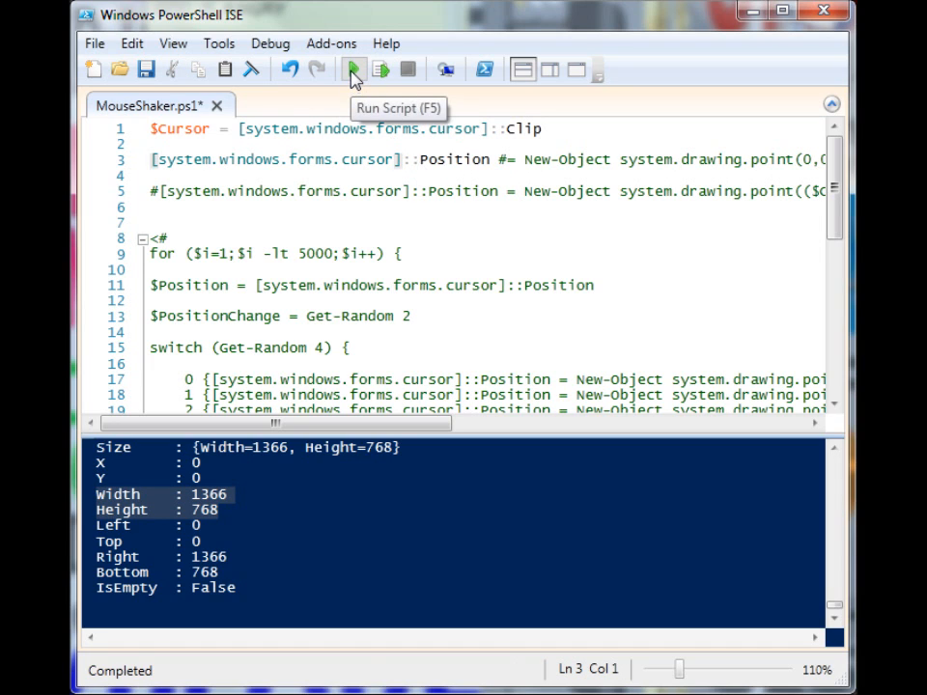
# Run MouseShaker.ps1 so it prints the cursor position X 536, Y 143.
pyautogui.click(347, 68)
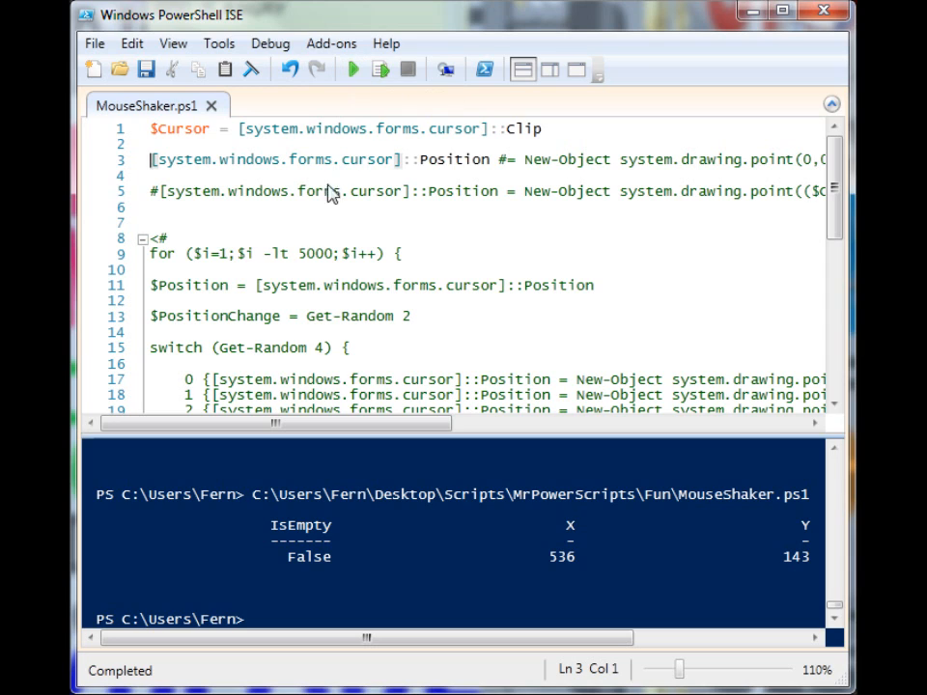
pyautogui.moveTo(247, 363)
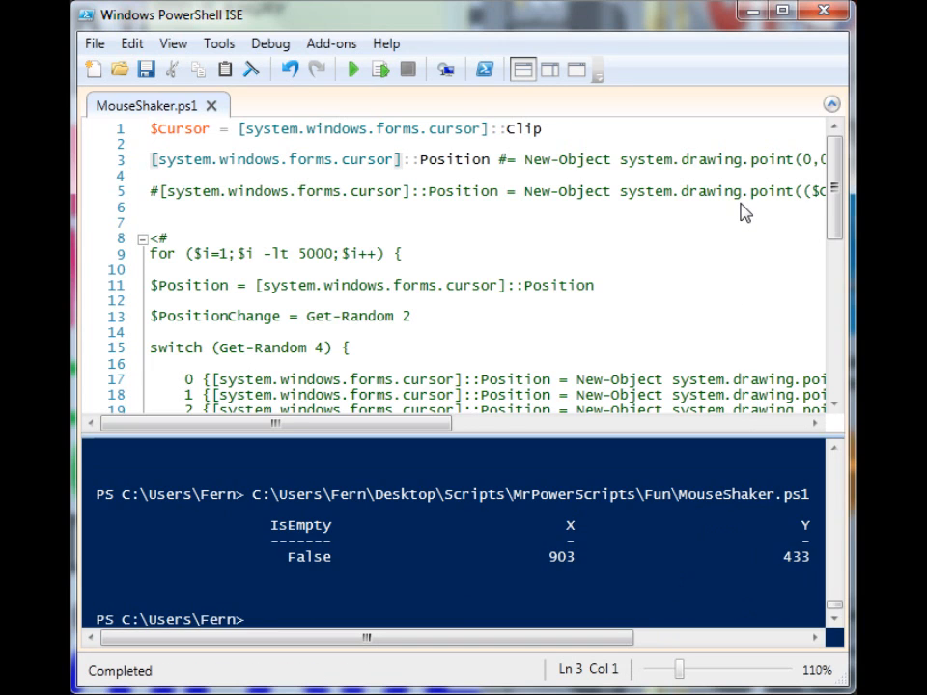
pyautogui.moveTo(551, 332)
pyautogui.write('[system.windows.forms.cursor]::Position | Get-Member')
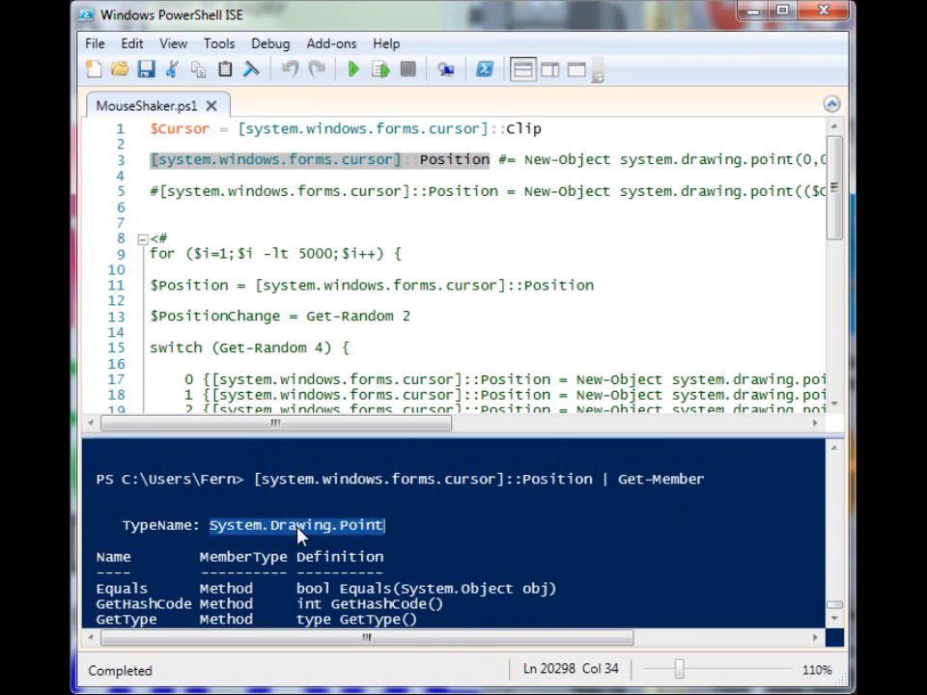
# Review the Get-Member output showing System.Drawing.Point with settable X and Y.
pyautogui.scroll(-3)
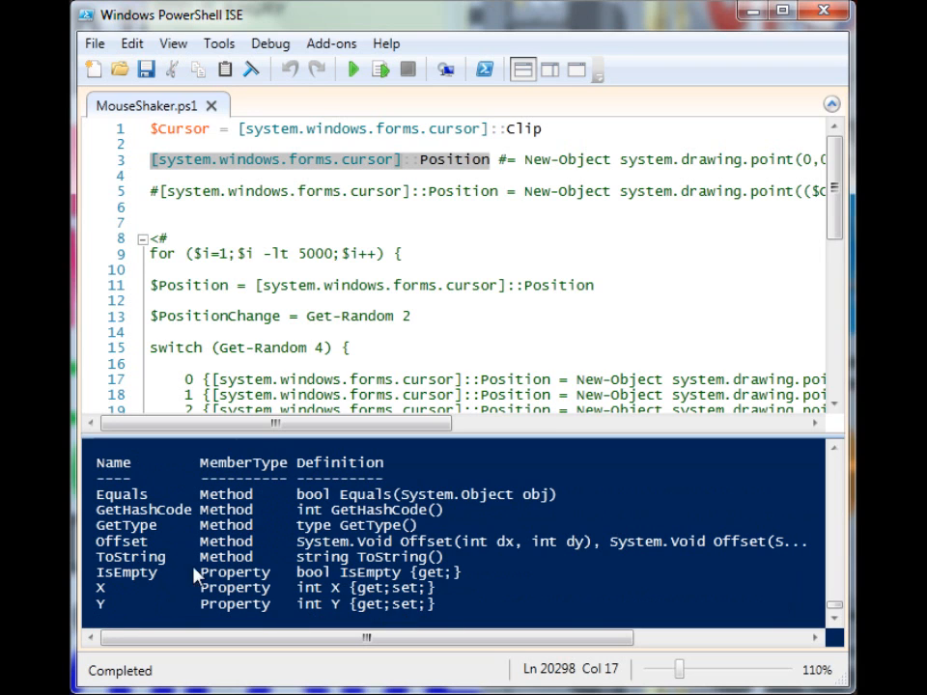
pyautogui.moveTo(87, 625)
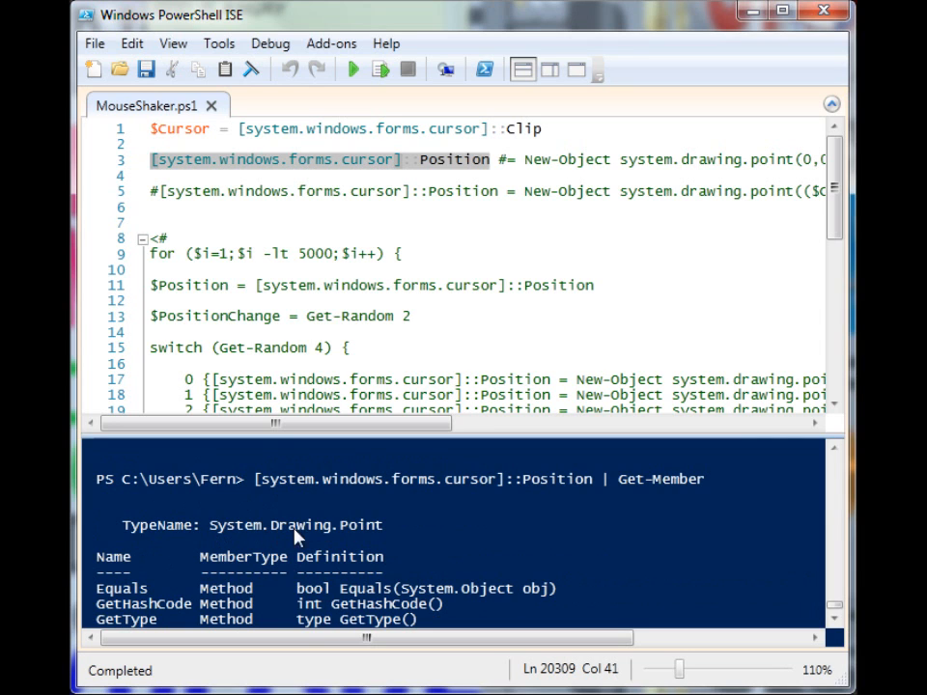
pyautogui.scroll(-3)
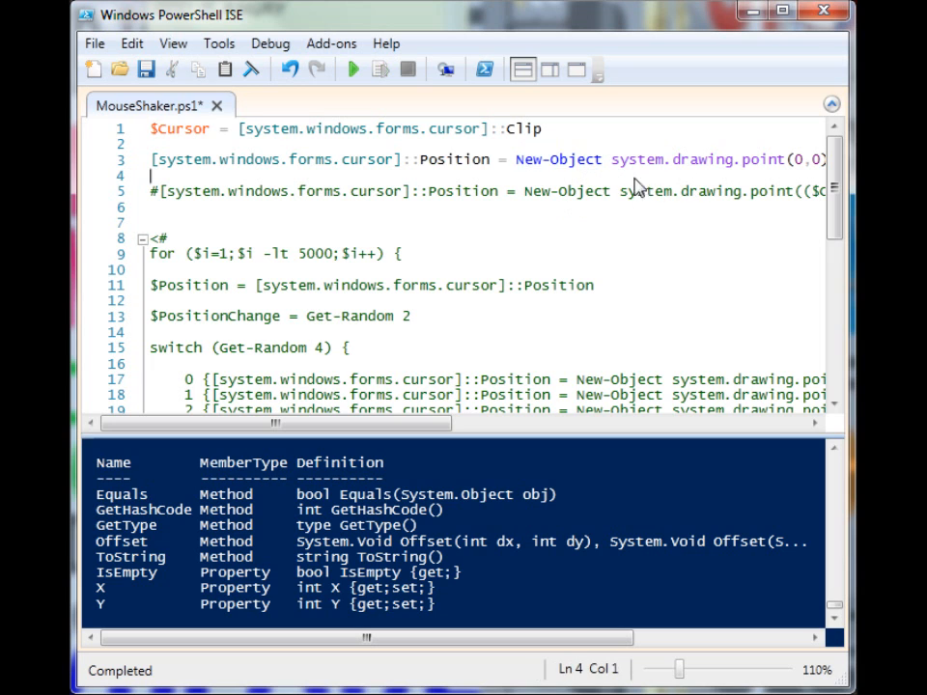
pyautogui.moveTo(524, 166)
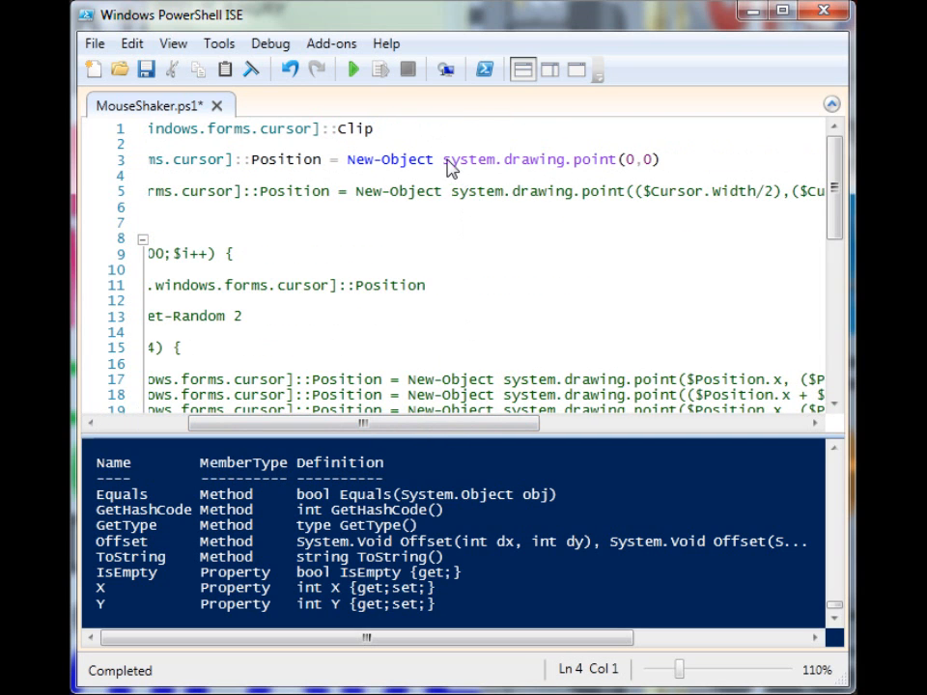
# Check the system.drawing.point(0,0) assignment on line 3 before running the script.
pyautogui.moveTo(442, 158); pyautogui.dragTo(614, 158)
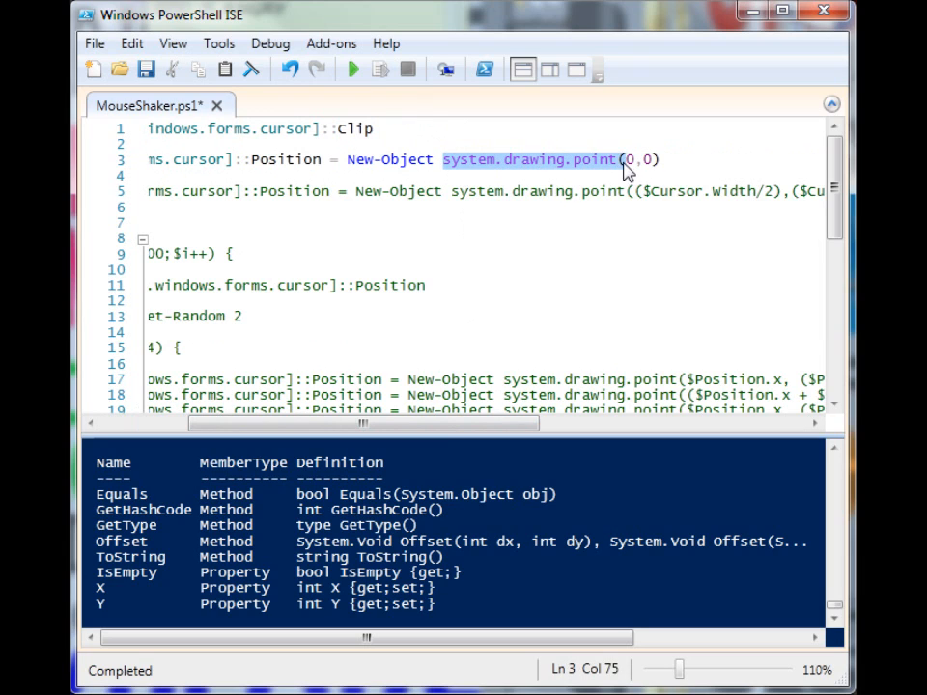
pyautogui.click(621, 158)
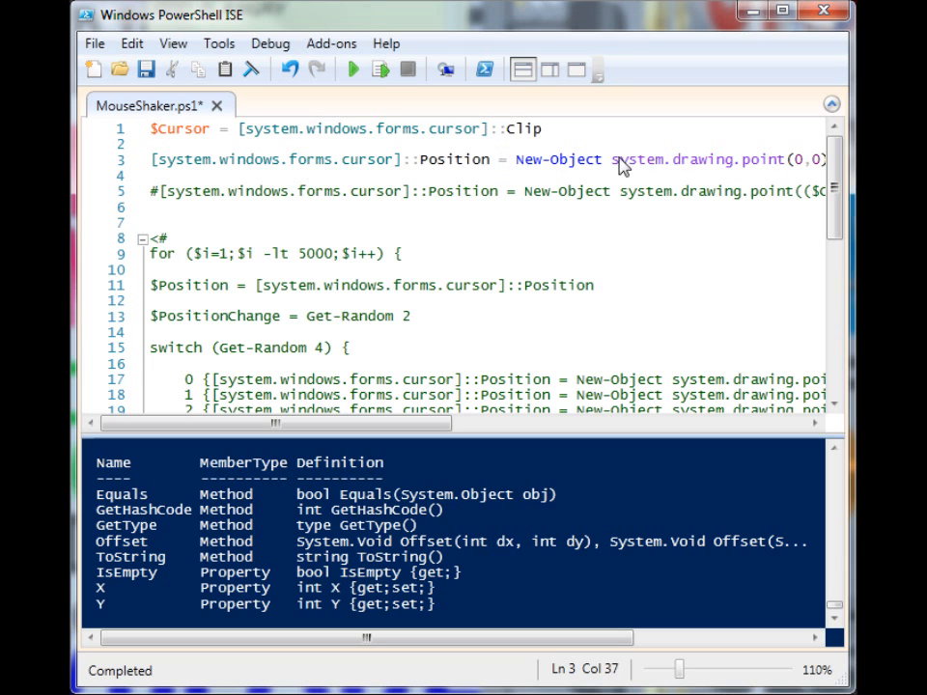
pyautogui.moveTo(401, 356)
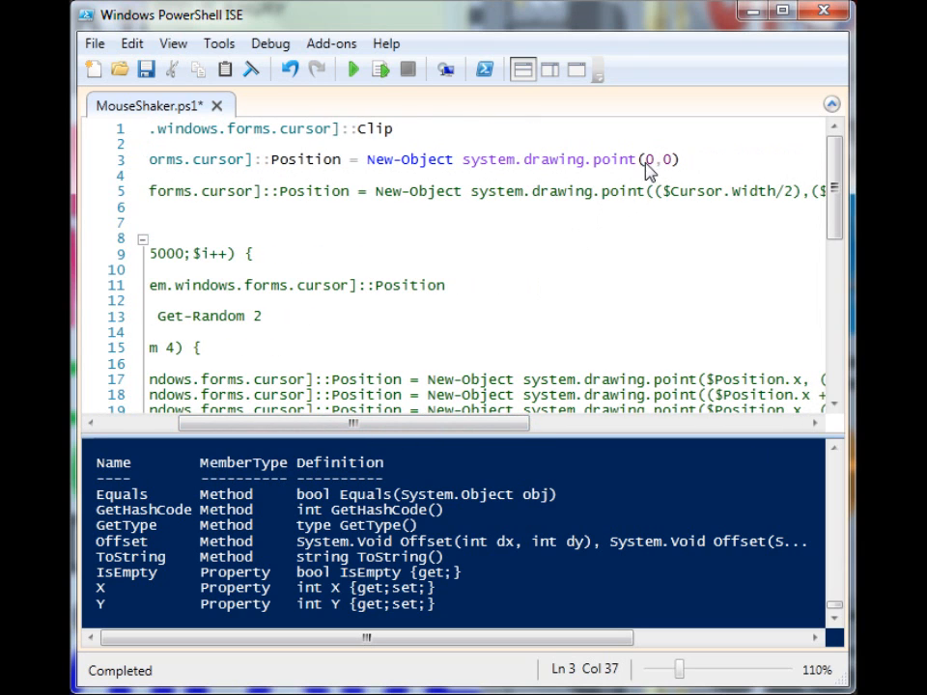
pyautogui.moveTo(653, 170)
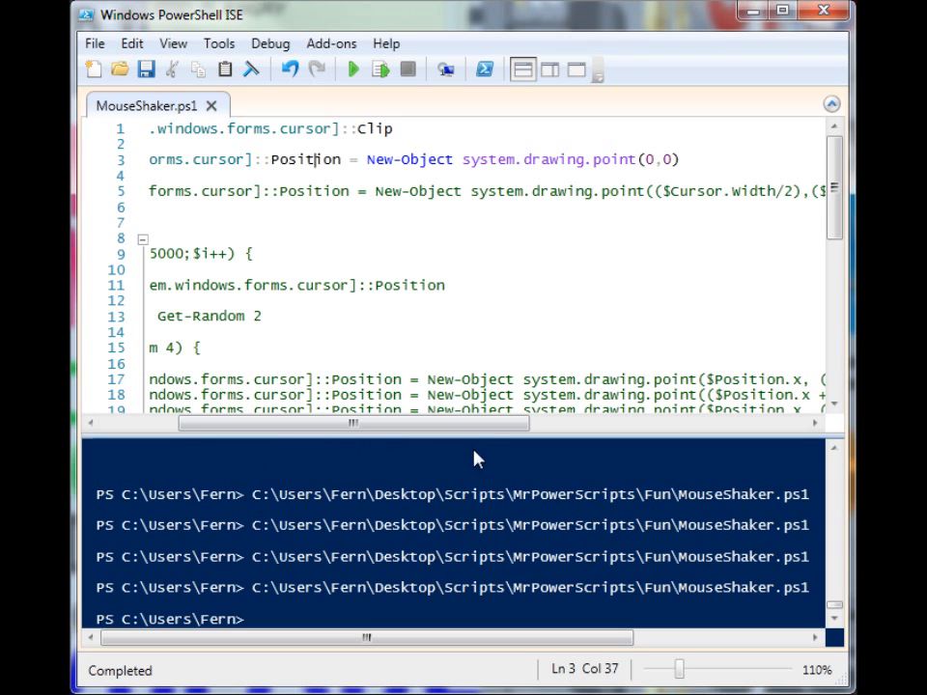
pyautogui.hscroll(-3)
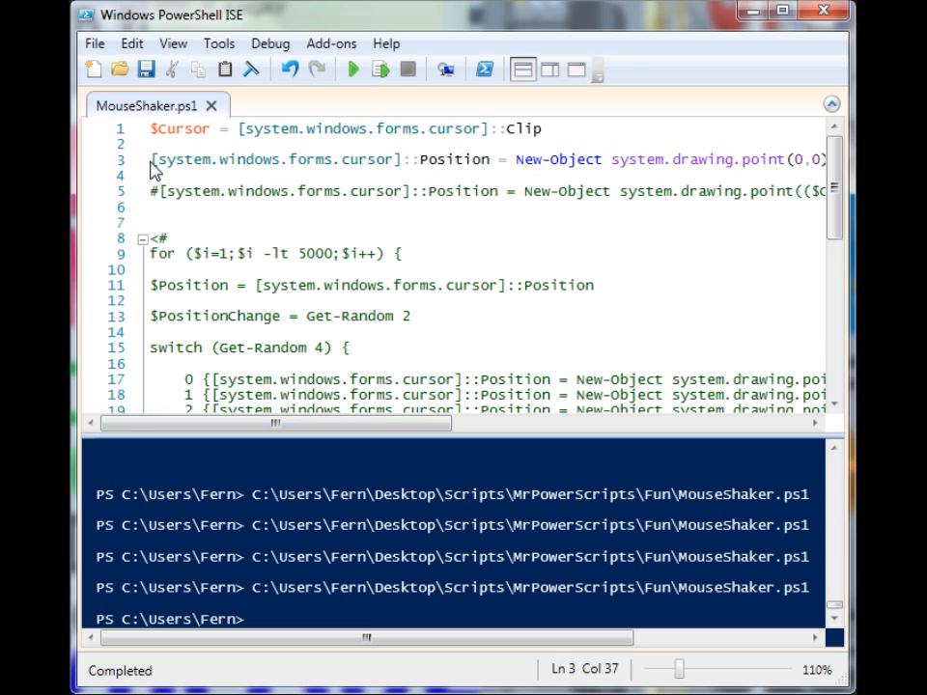
pyautogui.write('#')
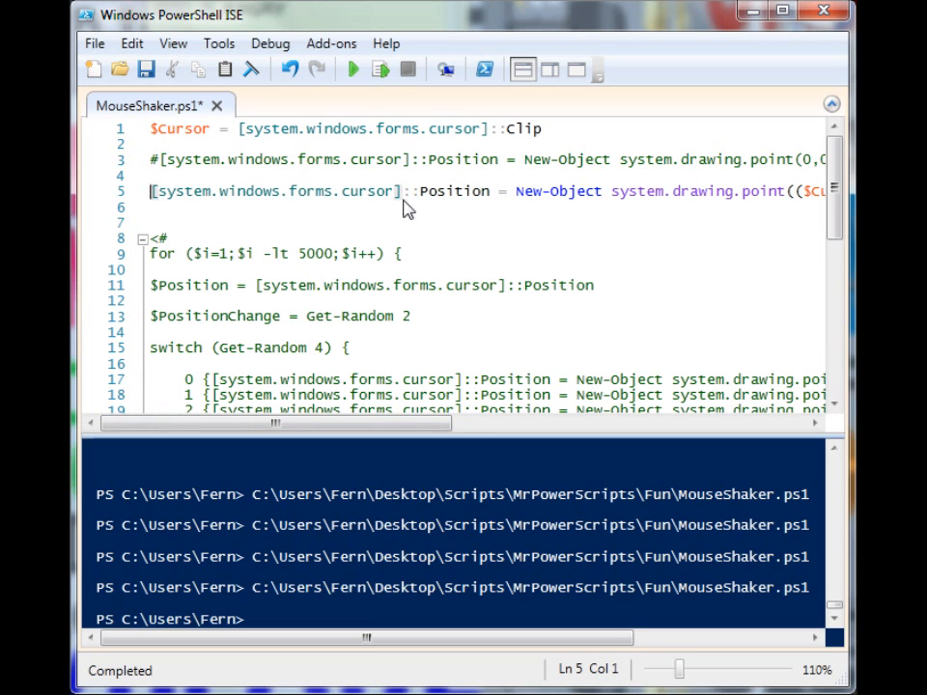
pyautogui.doubleClick(181, 128)
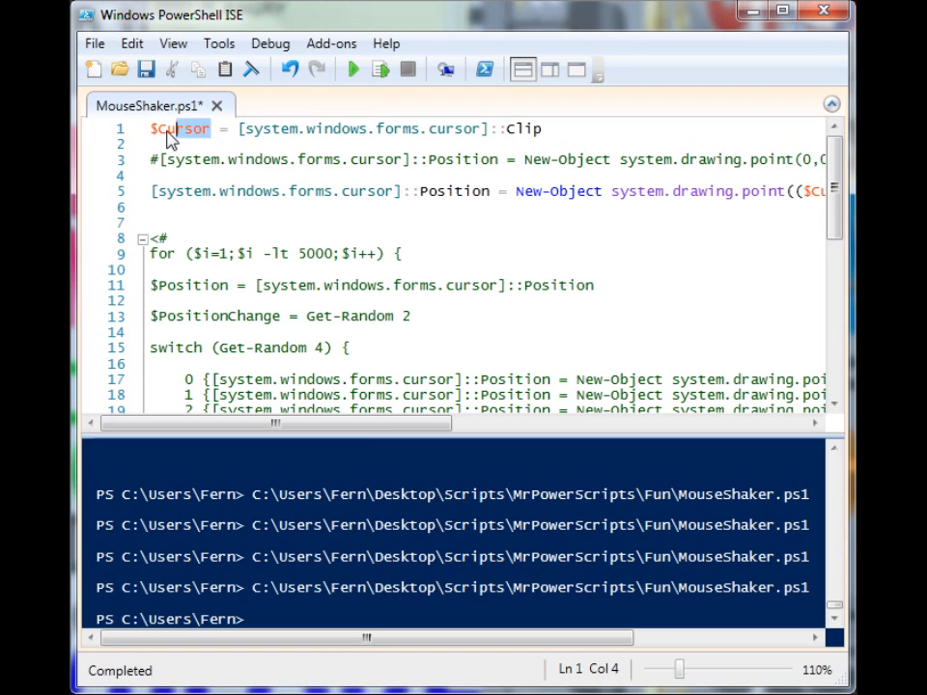
pyautogui.moveTo(275, 423); pyautogui.dragTo(463, 423)
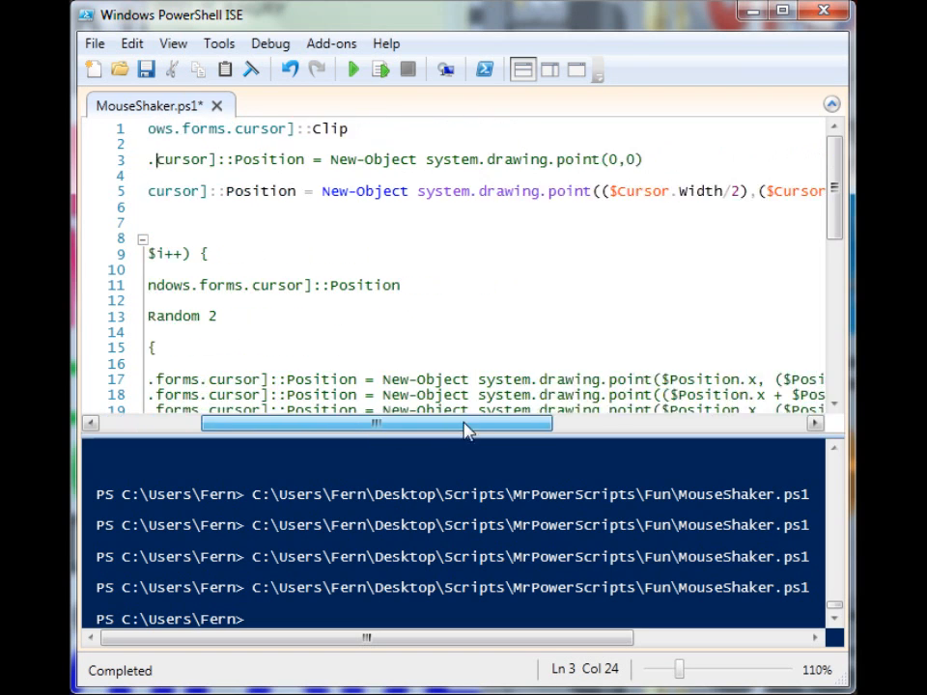
pyautogui.moveTo(469, 423); pyautogui.dragTo(382, 423)
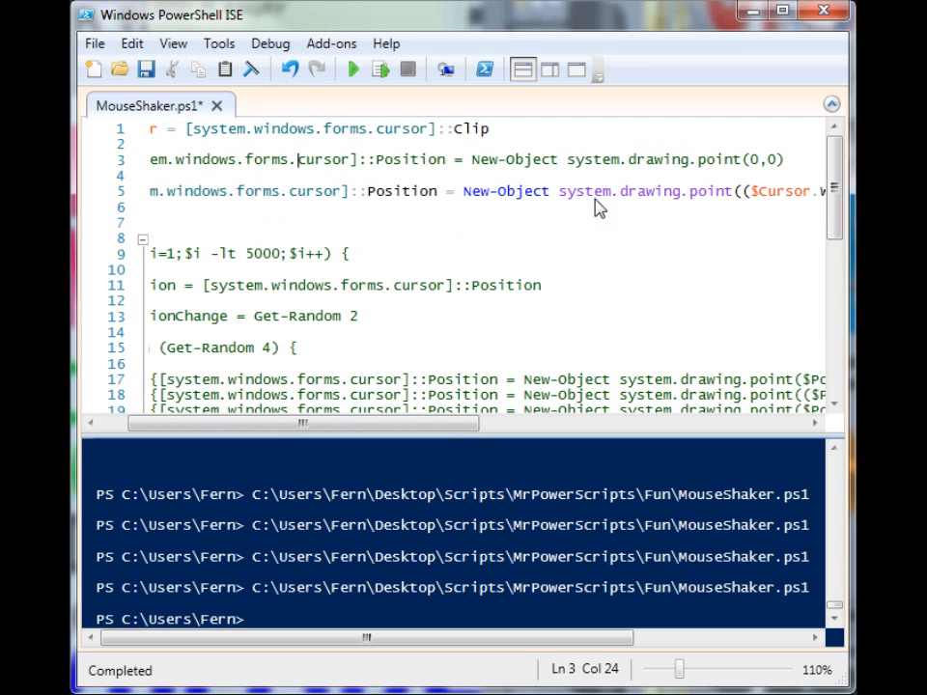
pyautogui.moveTo(332, 209)
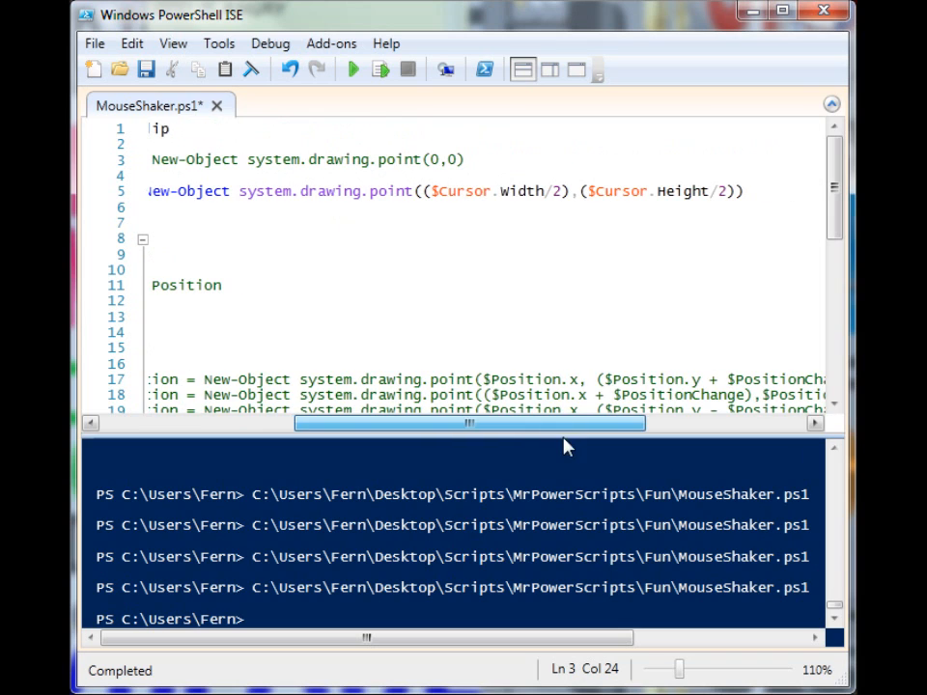
pyautogui.moveTo(431, 205)
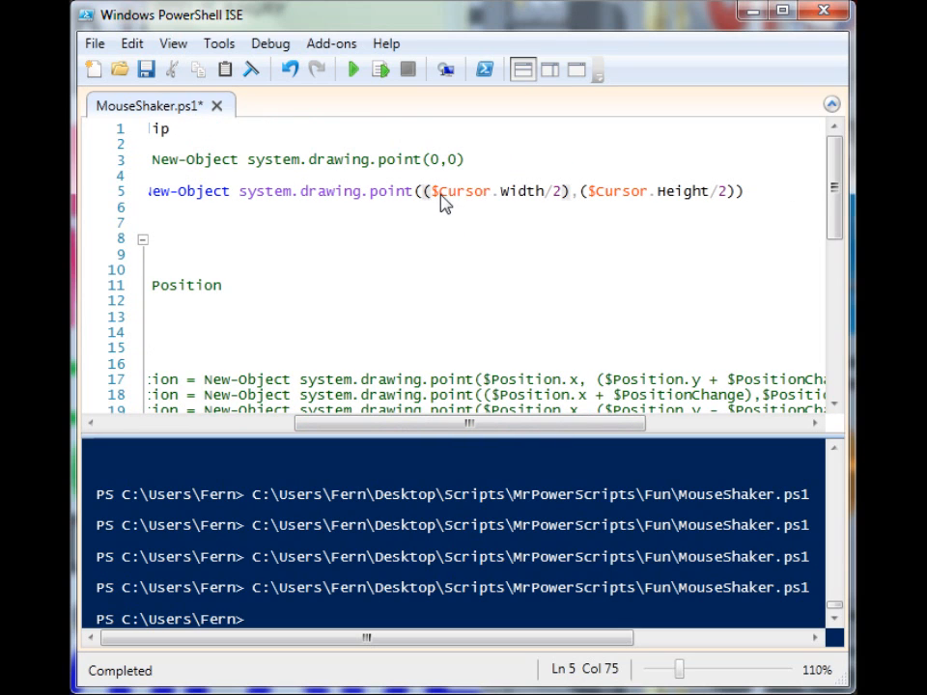
pyautogui.doubleClick(518, 191)
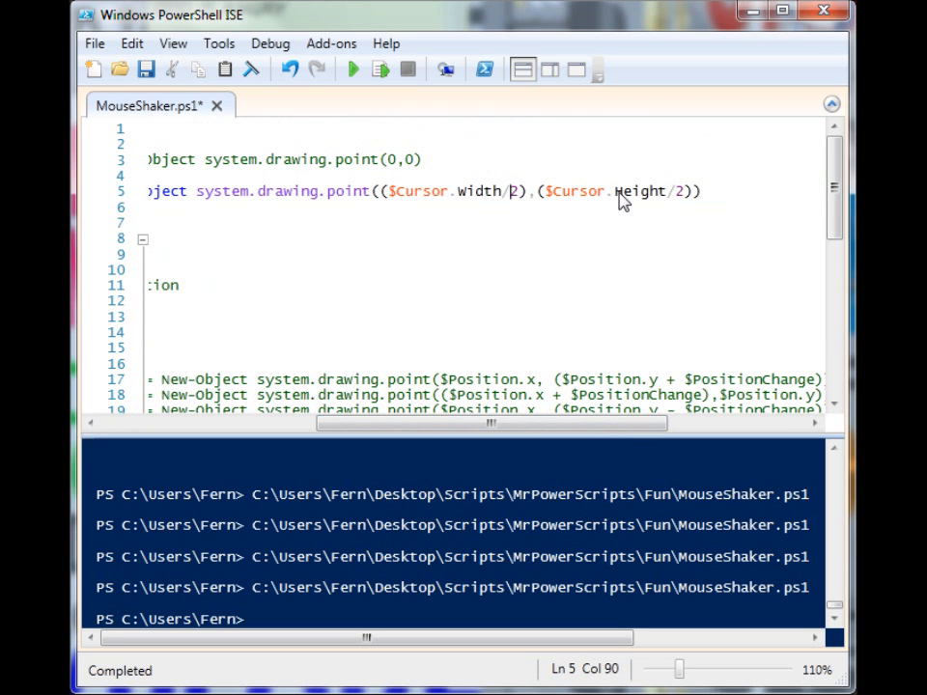
pyautogui.moveTo(679, 202)
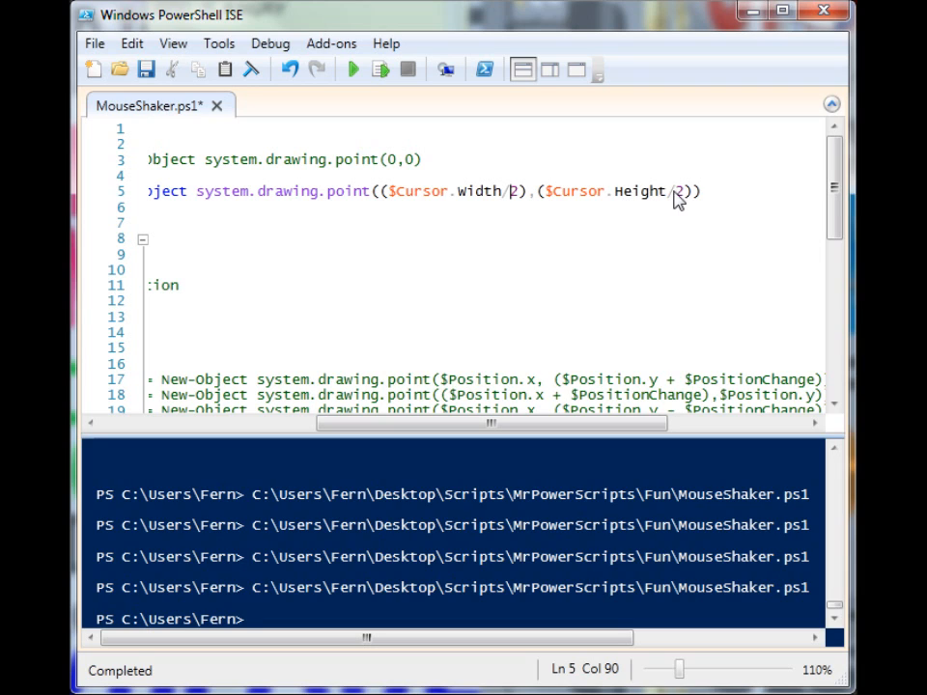
pyautogui.moveTo(628, 197)
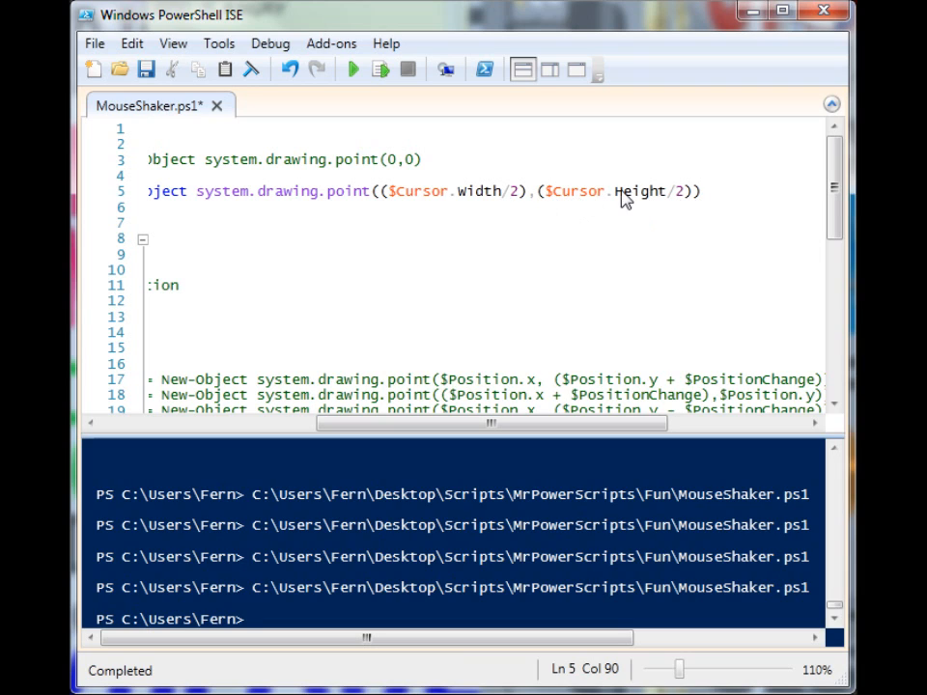
pyautogui.moveTo(534, 195)
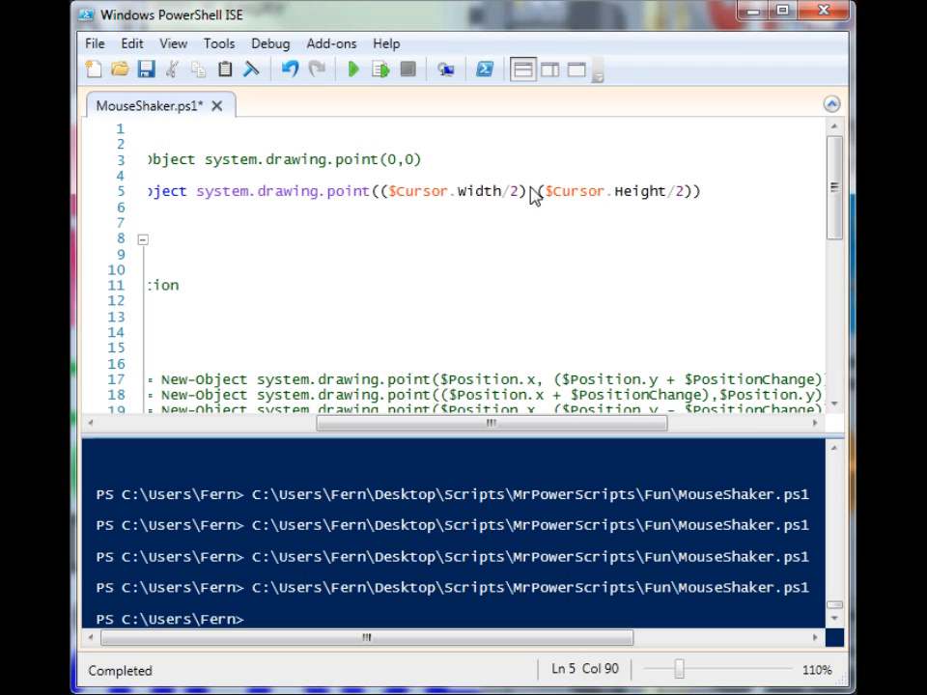
pyautogui.moveTo(595, 208)
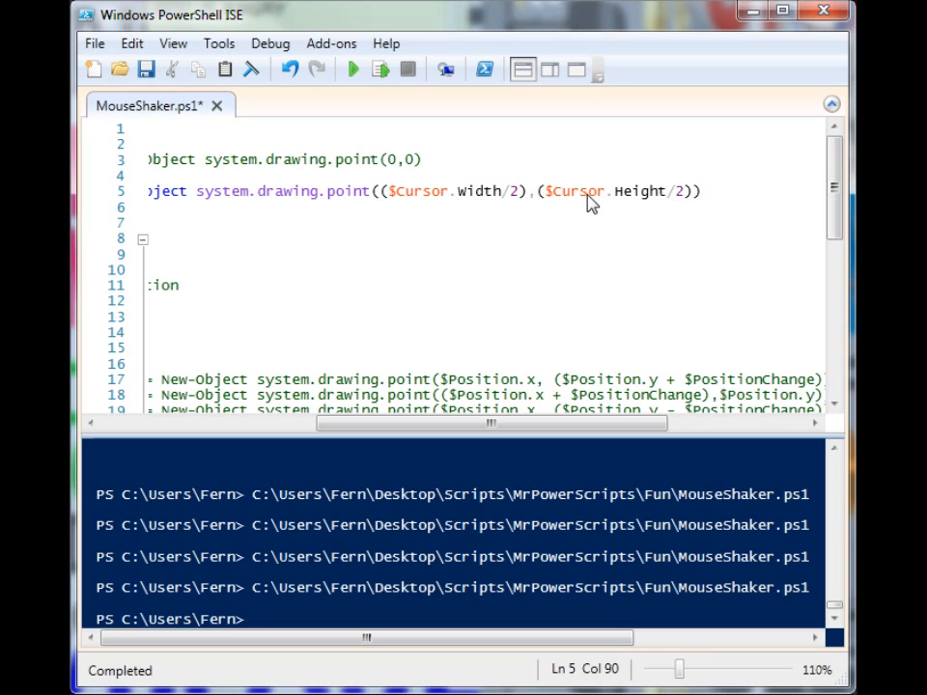
pyautogui.moveTo(409, 162)
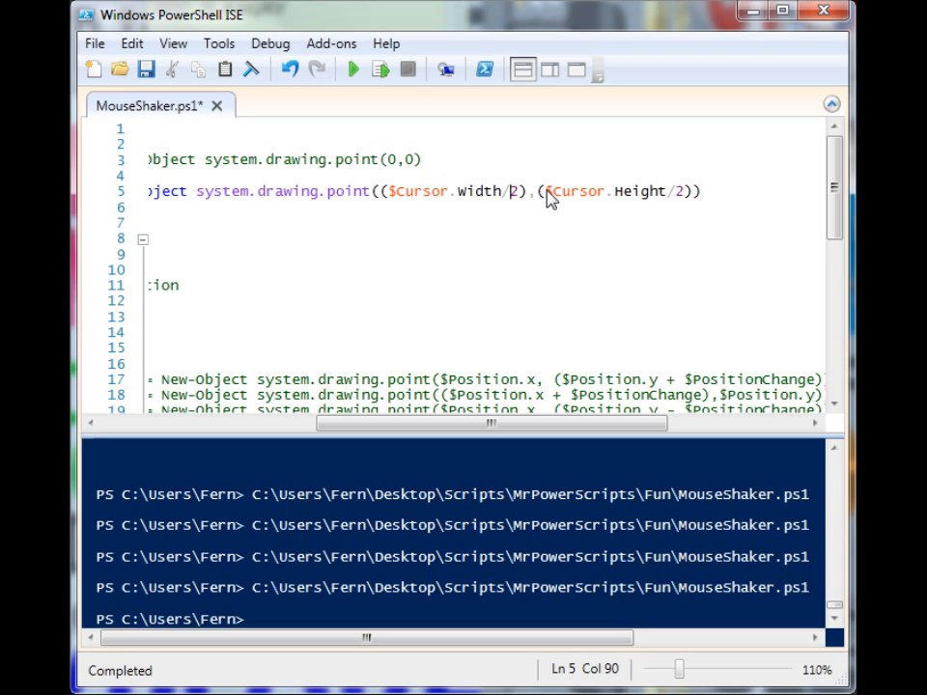
pyautogui.moveTo(504, 198)
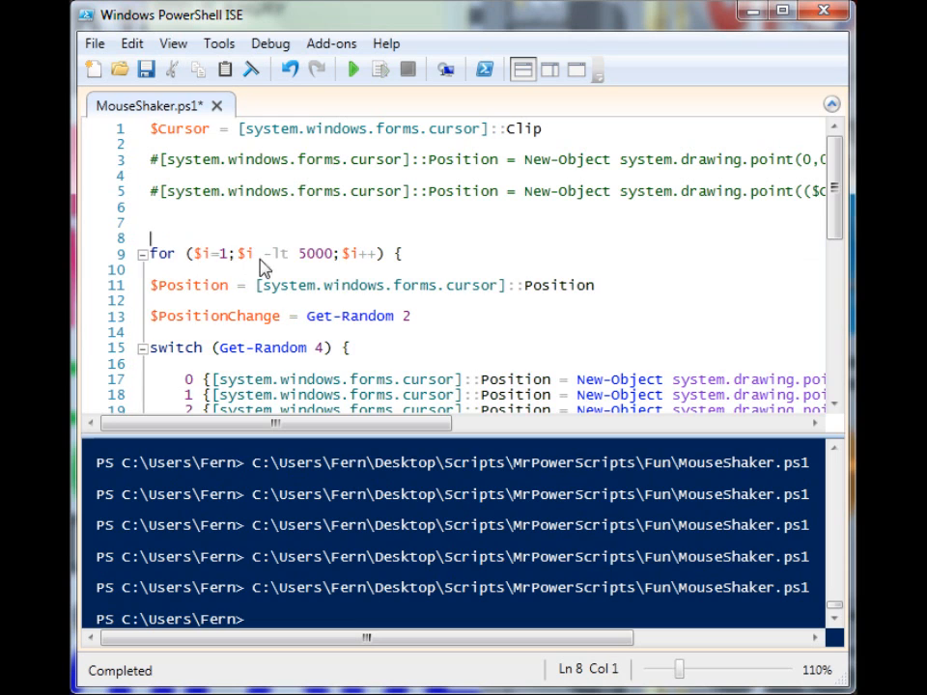
pyautogui.scroll(-3)
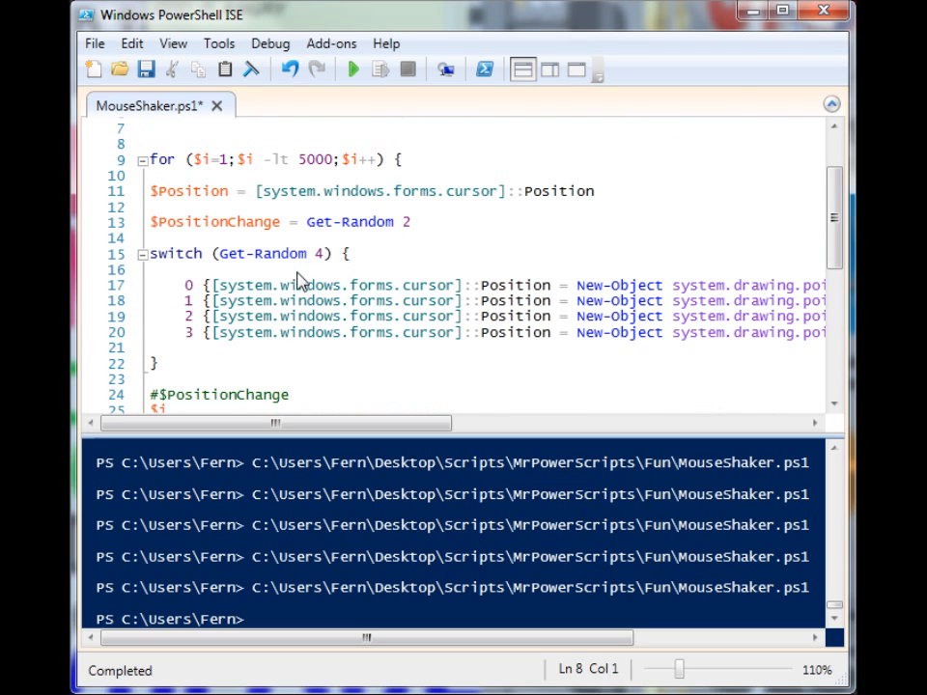
pyautogui.moveTo(378, 236)
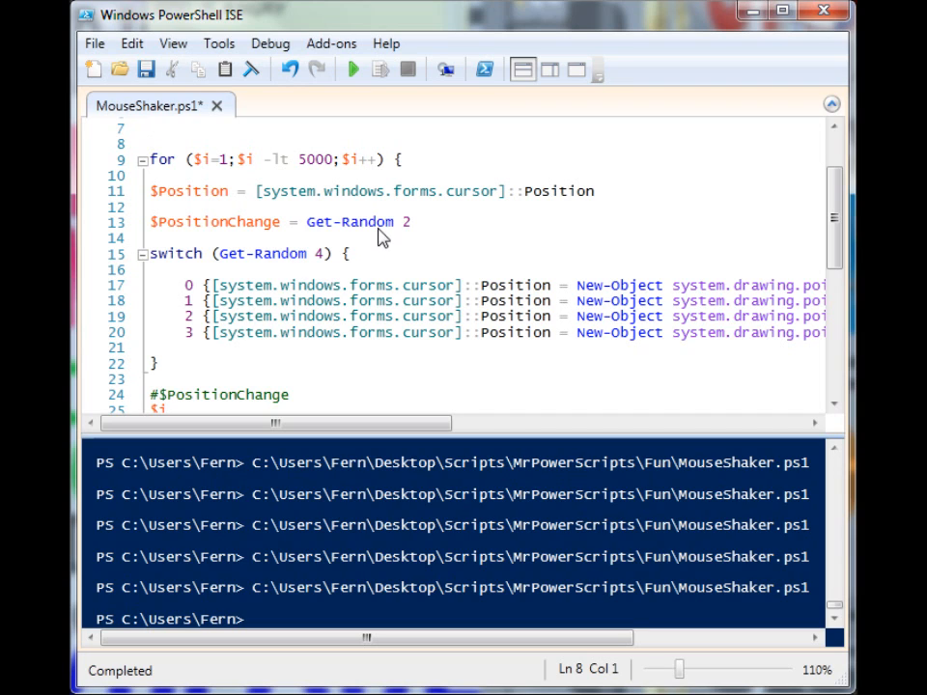
pyautogui.moveTo(259, 207)
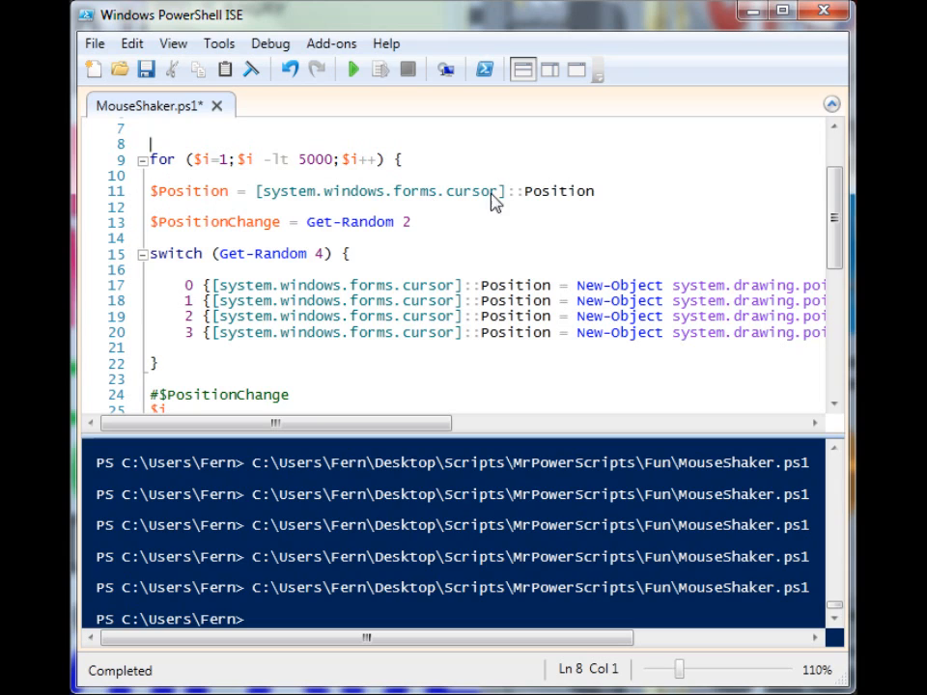
pyautogui.moveTo(162, 205)
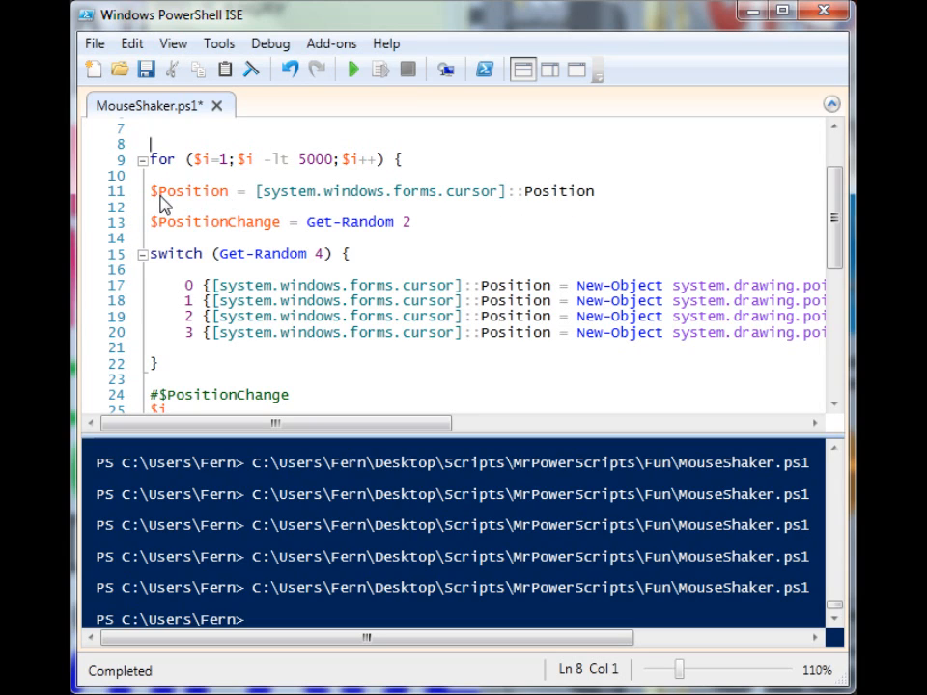
pyautogui.click(263, 220)
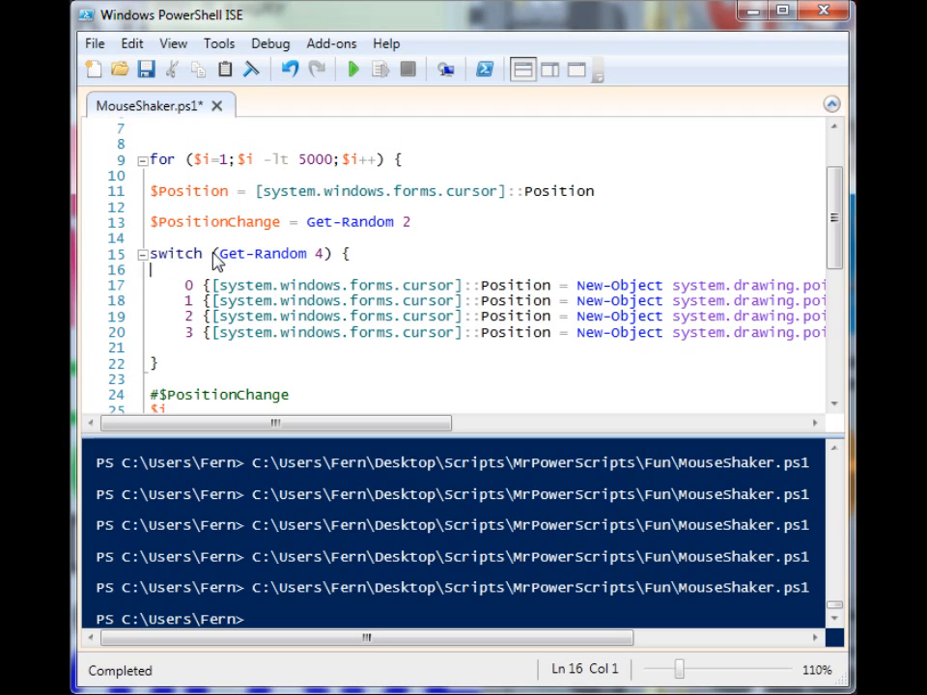
pyautogui.moveTo(183, 328)
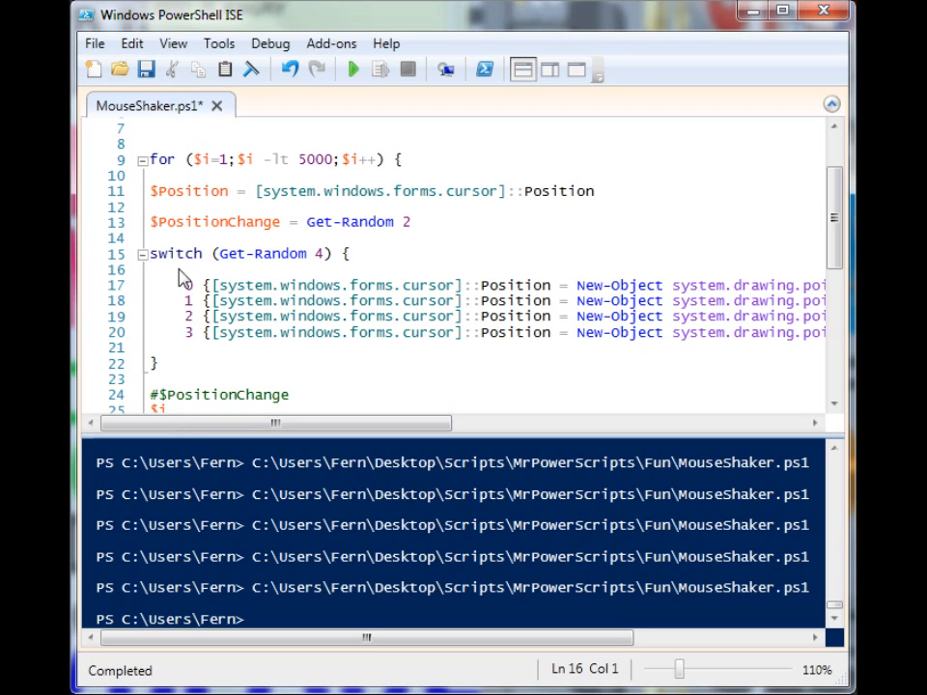
pyautogui.moveTo(274, 422); pyautogui.dragTo(556, 423)
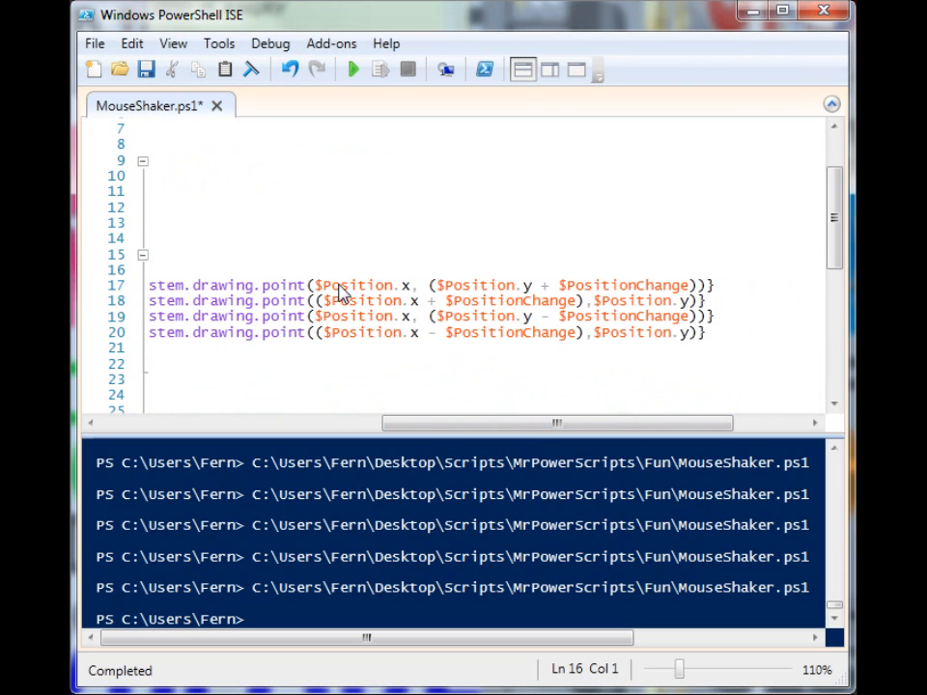
pyautogui.moveTo(386, 301)
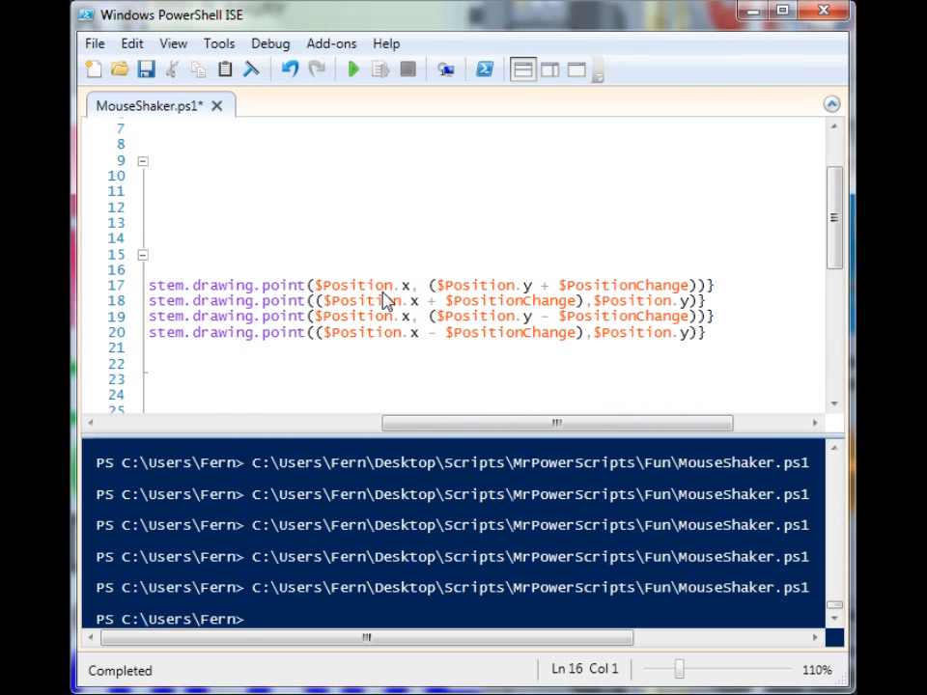
pyautogui.moveTo(210, 302)
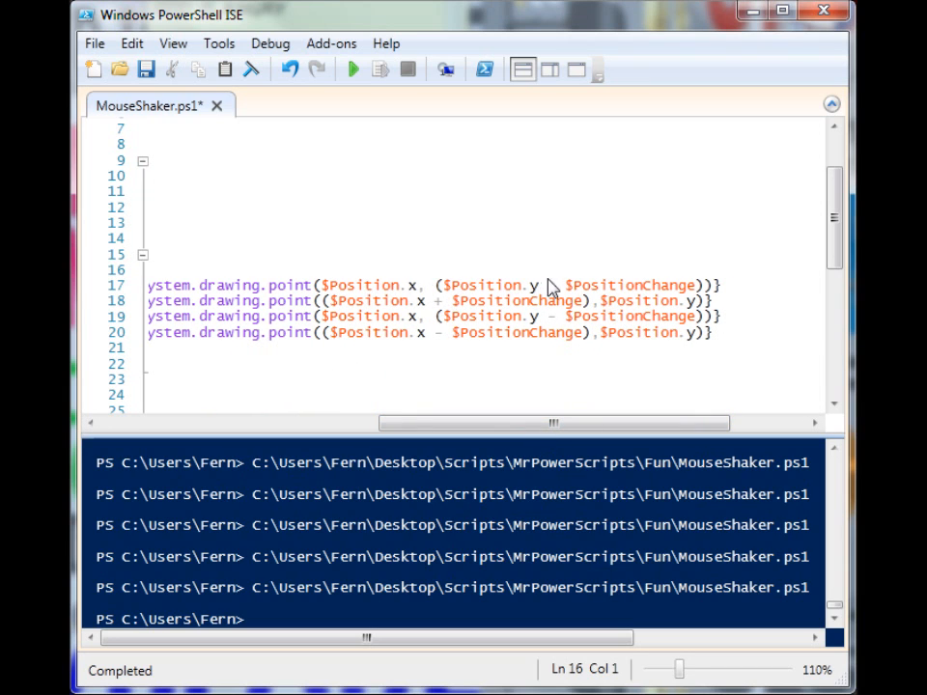
pyautogui.moveTo(552, 422); pyautogui.dragTo(421, 423)
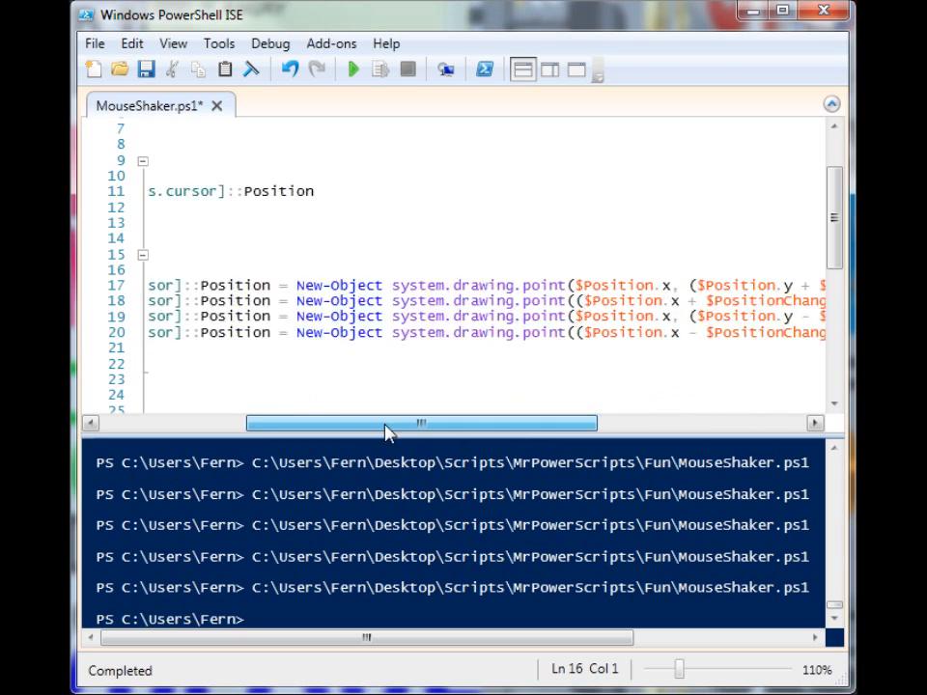
pyautogui.moveTo(421, 423); pyautogui.dragTo(274, 423)
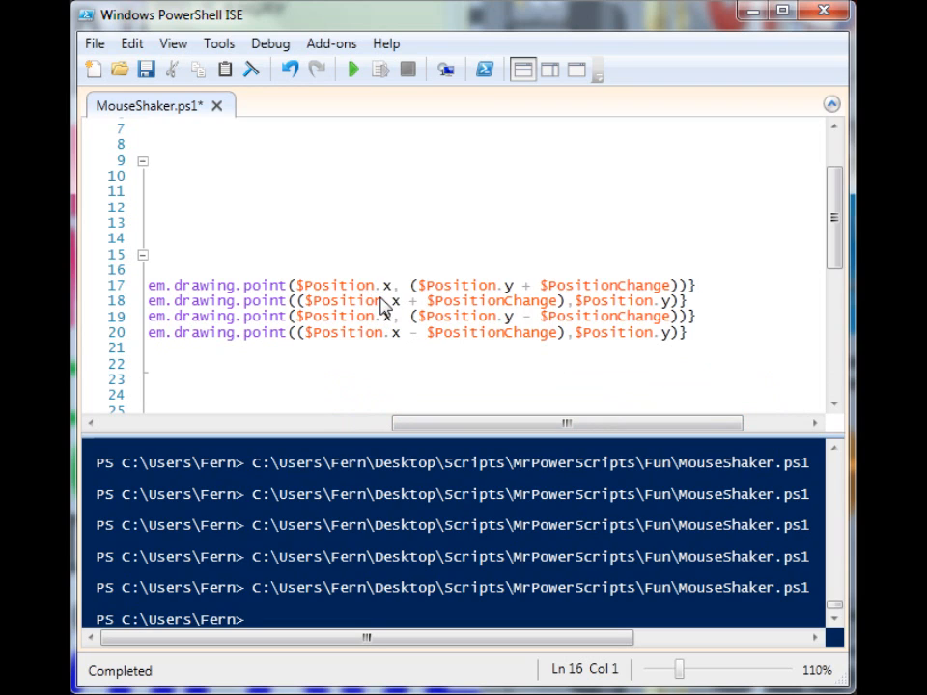
pyautogui.moveTo(386, 309)
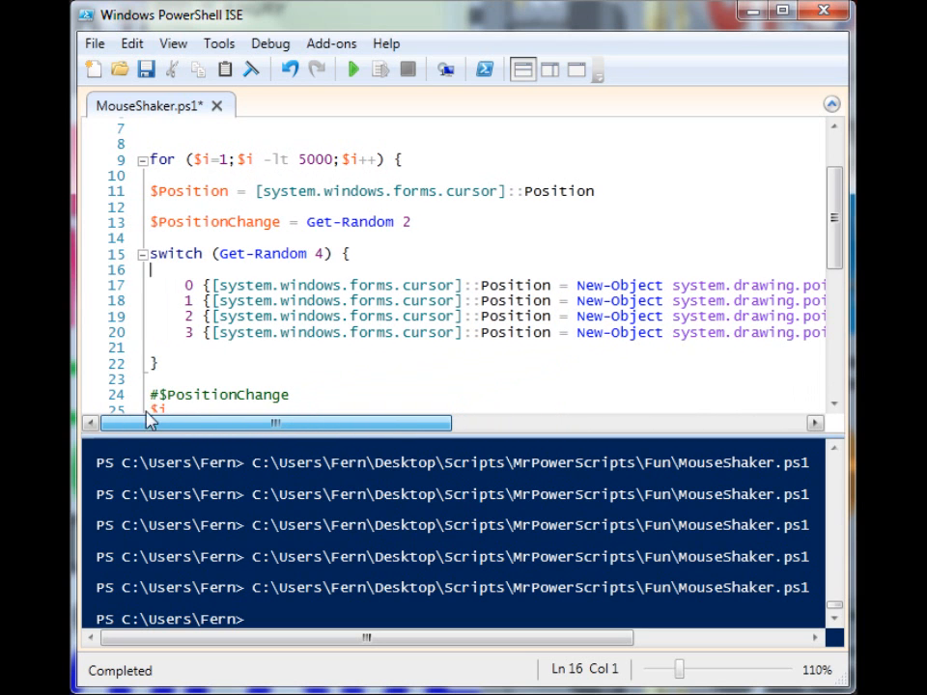
# Run the shaker loop with Get-Random 5 to 4999, then return to edit the magnitude.
pyautogui.click(352, 68)
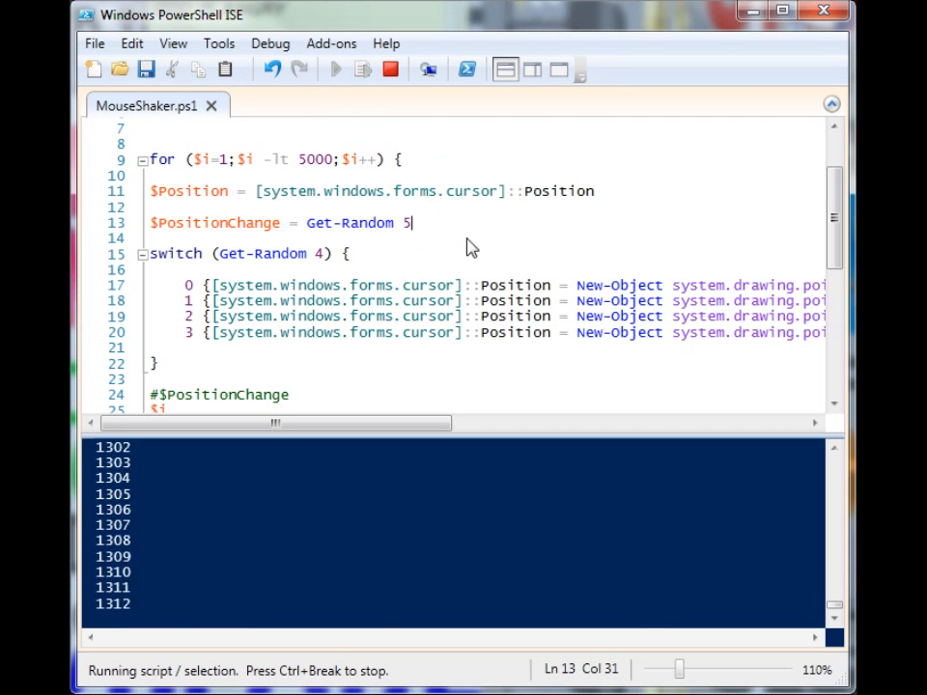
pyautogui.moveTo(429, 261)
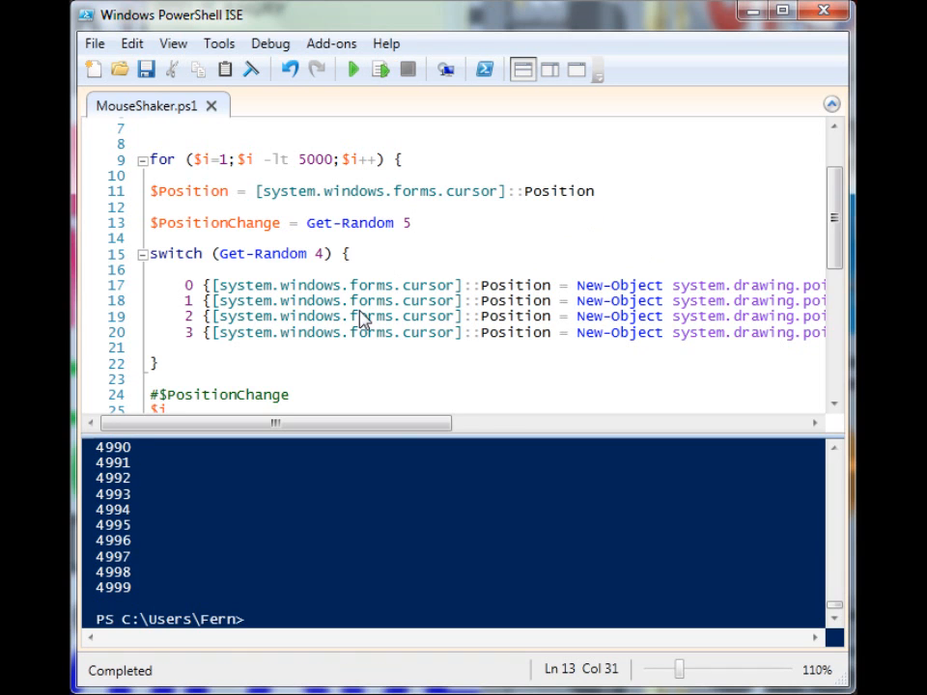
pyautogui.moveTo(456, 240)
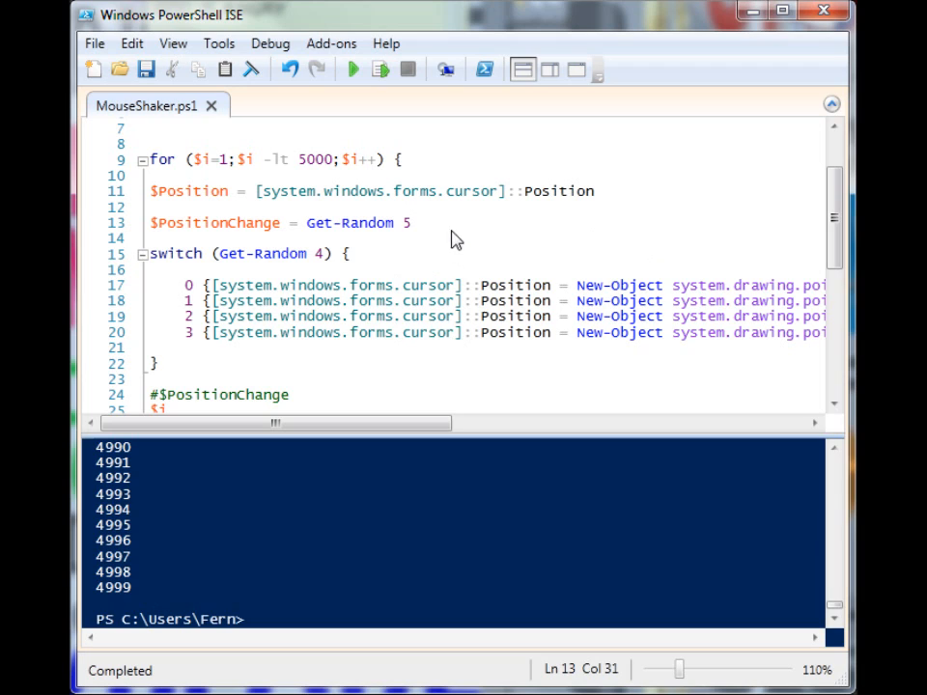
pyautogui.click(413, 222)
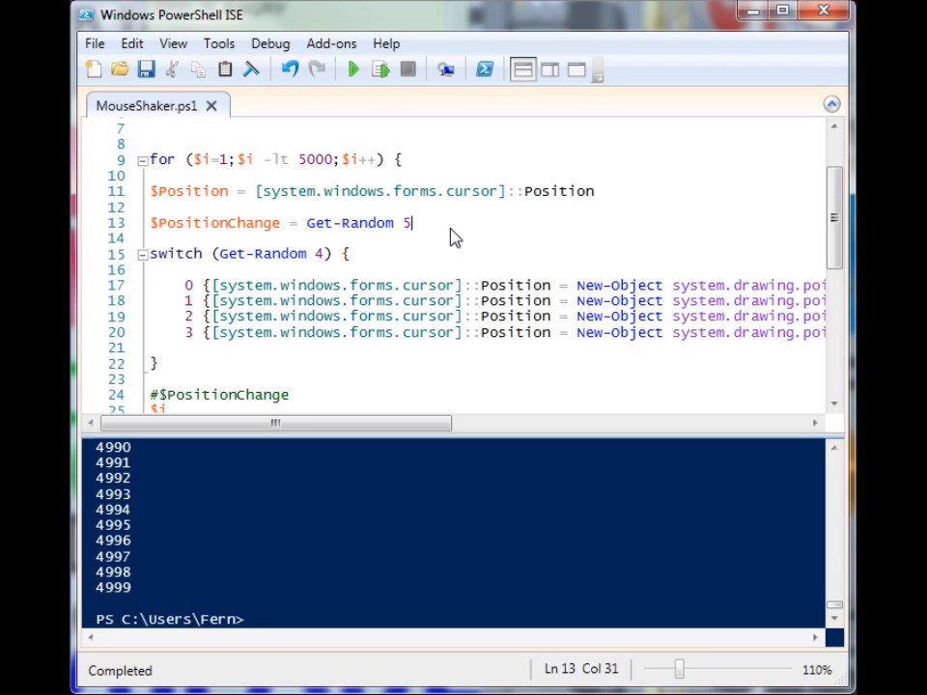
pyautogui.moveTo(437, 235)
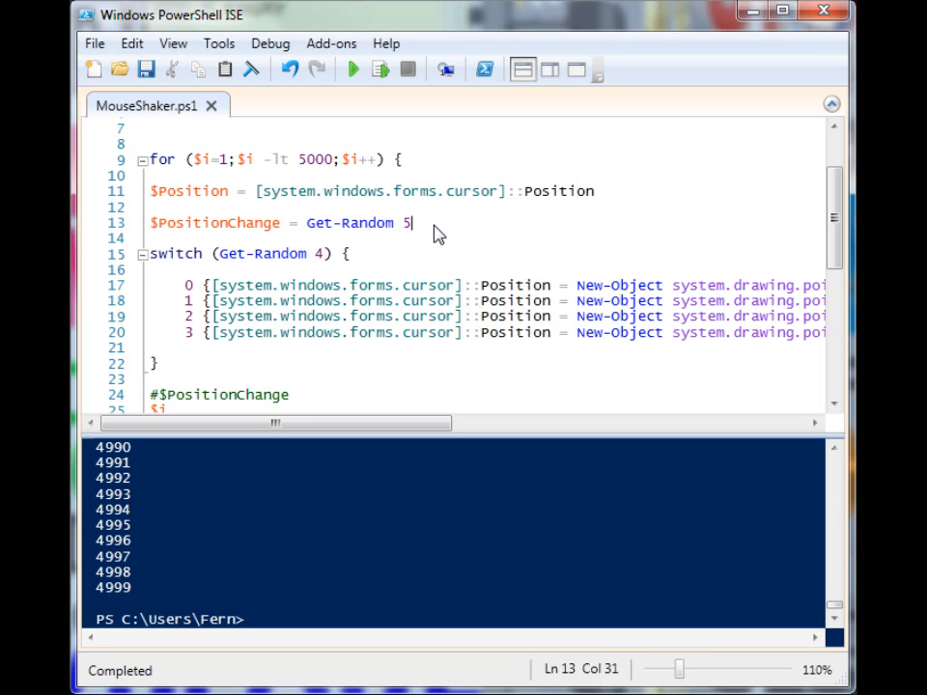
# Change the jiggle magnitude from 5 to Get-Random 10 and run the loop.
pyautogui.press('Backspace')
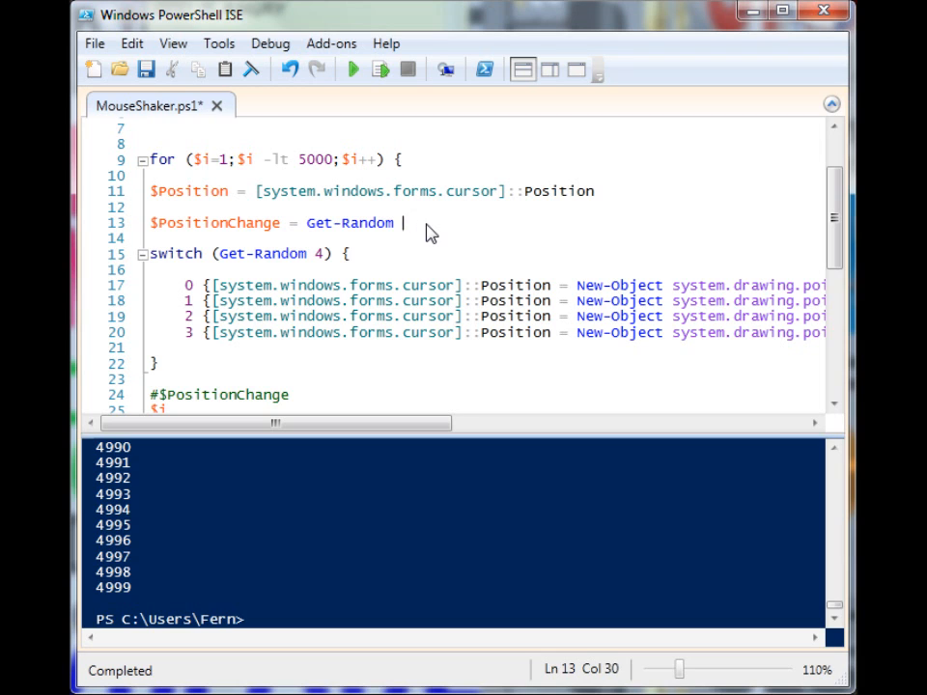
pyautogui.write('10')
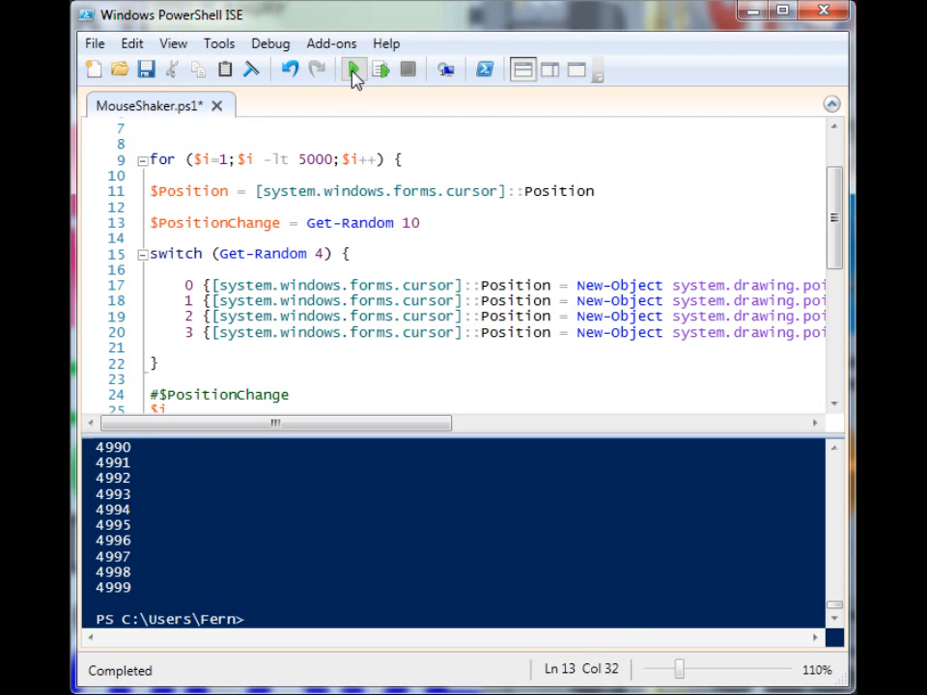
pyautogui.click(343, 68)
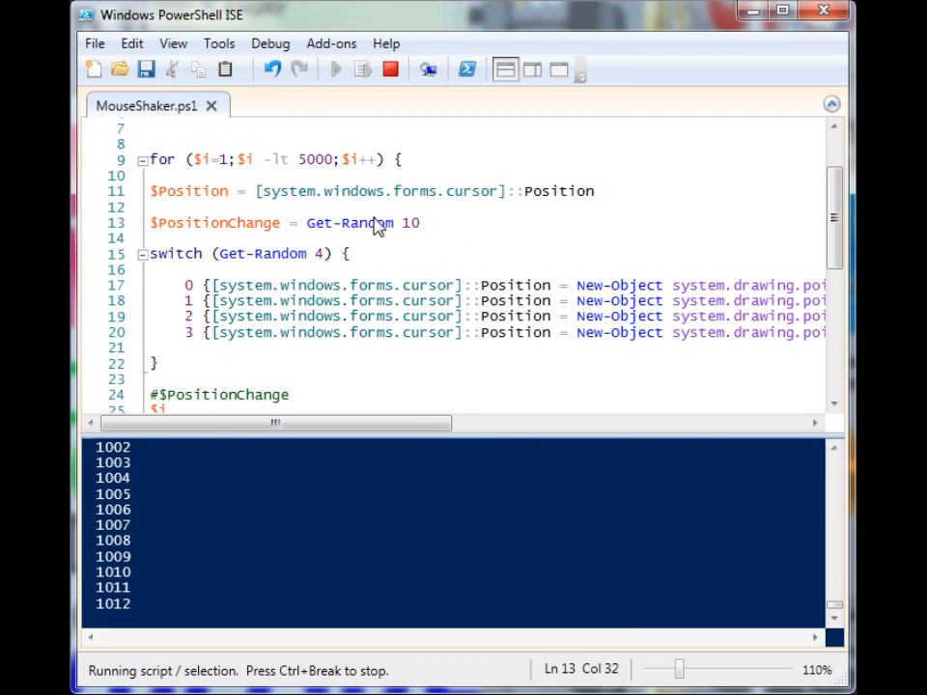
pyautogui.moveTo(344, 407)
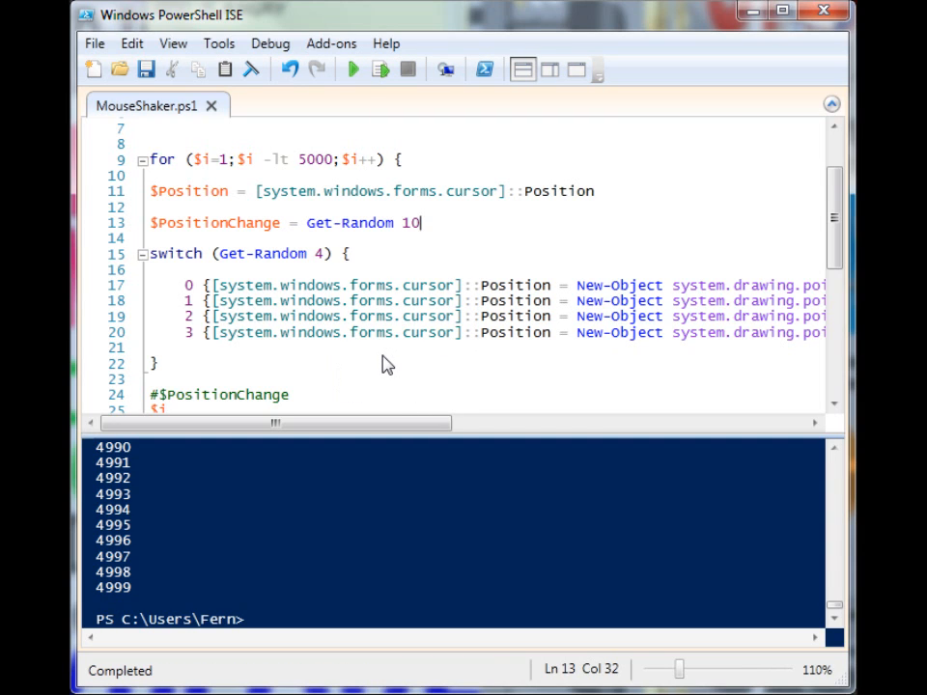
pyautogui.moveTo(438, 327)
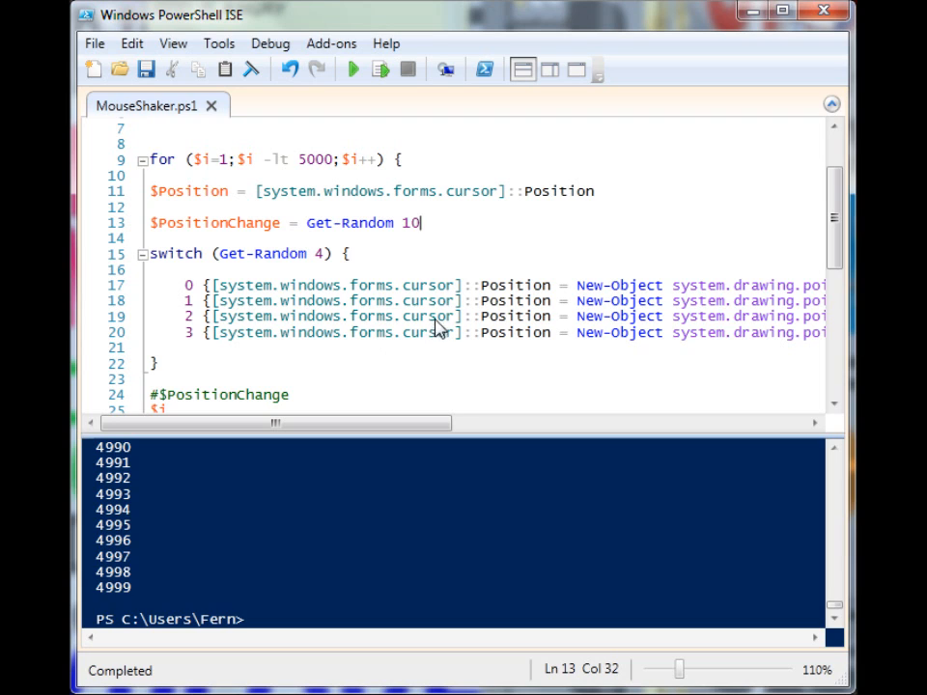
# Change the magnitude to Get-Random 20 and run the loop again.
pyautogui.press('Backspace')
pyautogui.write('2')
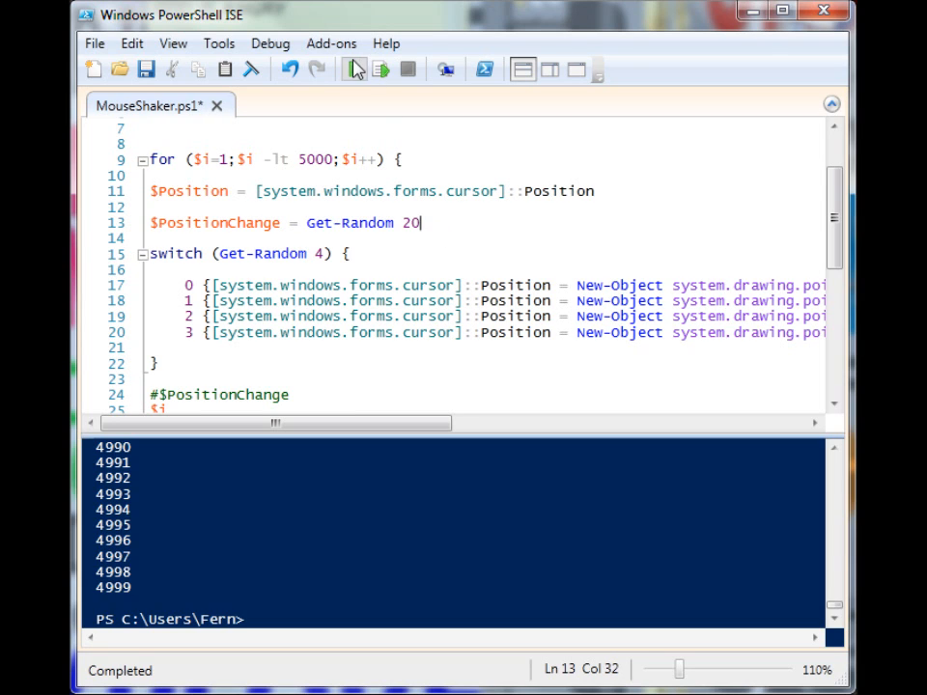
pyautogui.click(355, 70)
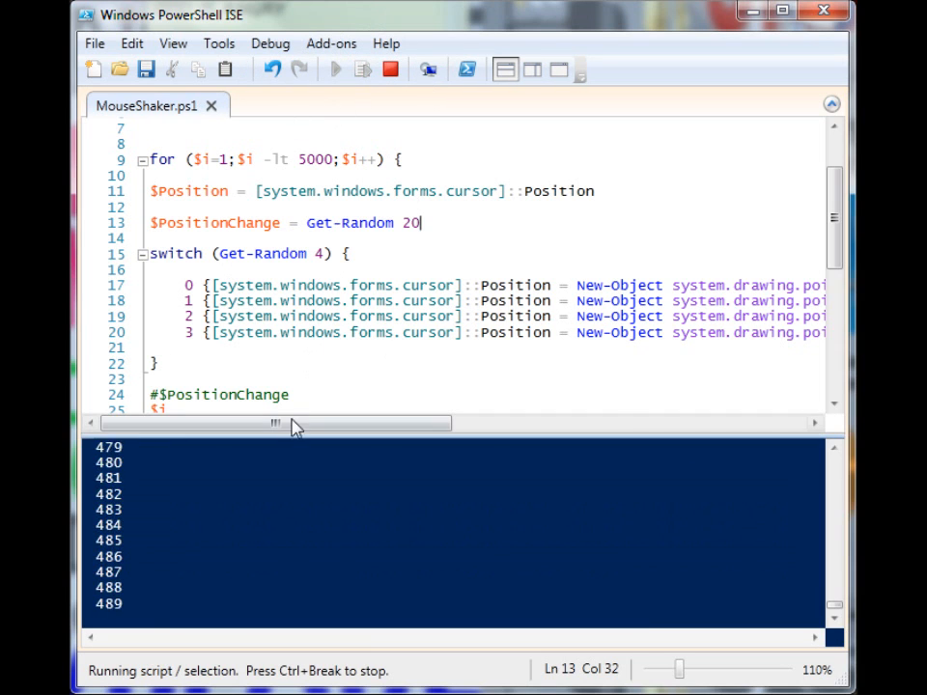